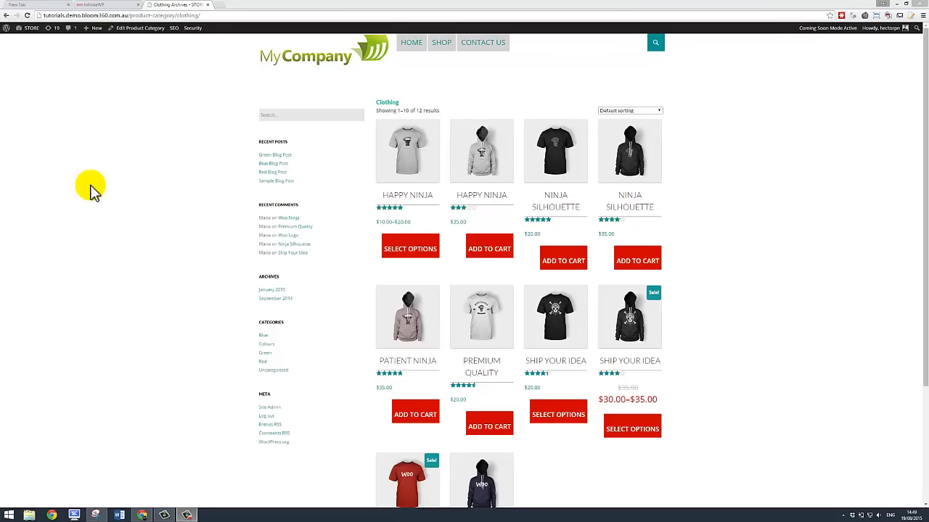
{"action": "mouse_move", "coordinate": [93, 187]}
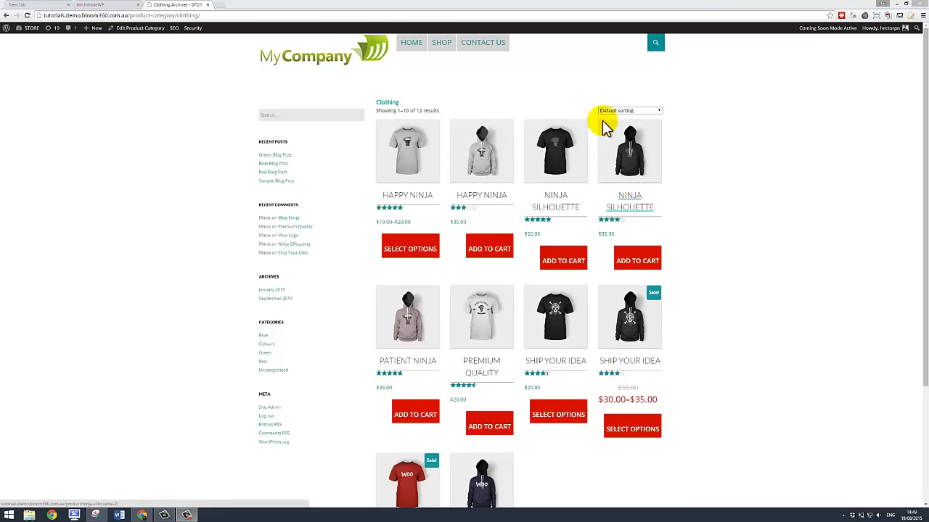
{"action": "mouse_move", "coordinate": [688, 327]}
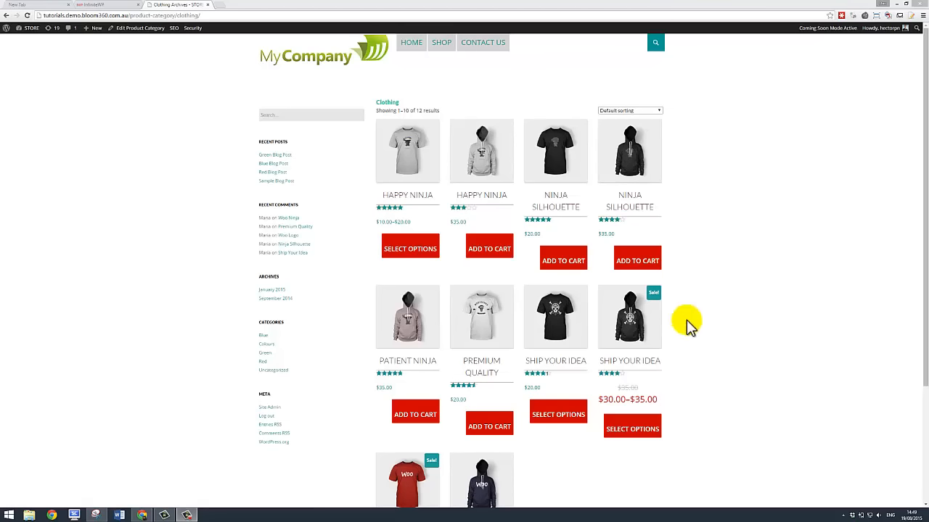
{"action": "mouse_move", "coordinate": [336, 305]}
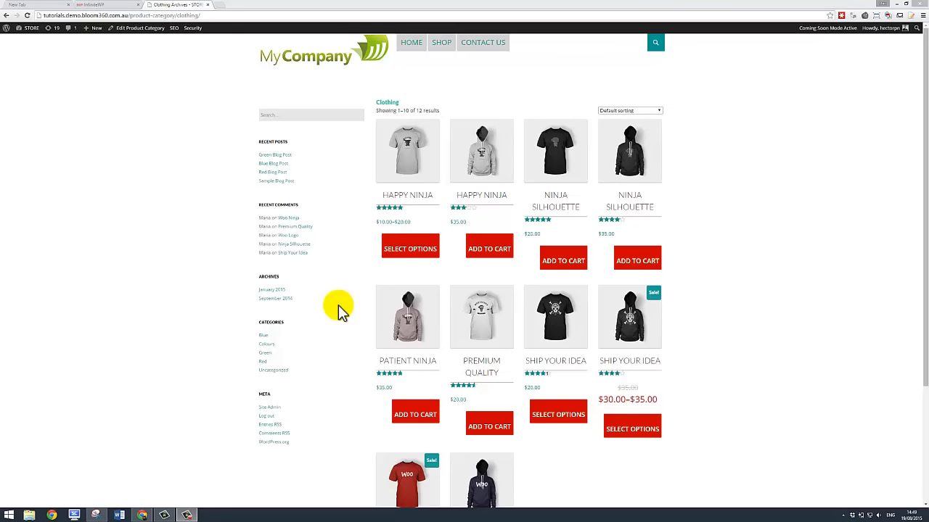
{"action": "mouse_move", "coordinate": [441, 42]}
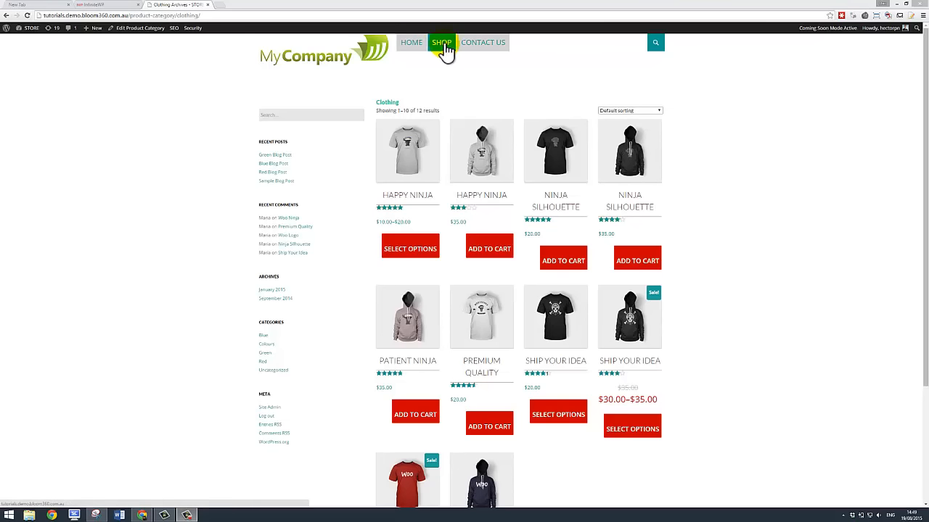
{"action": "mouse_move", "coordinate": [412, 42]}
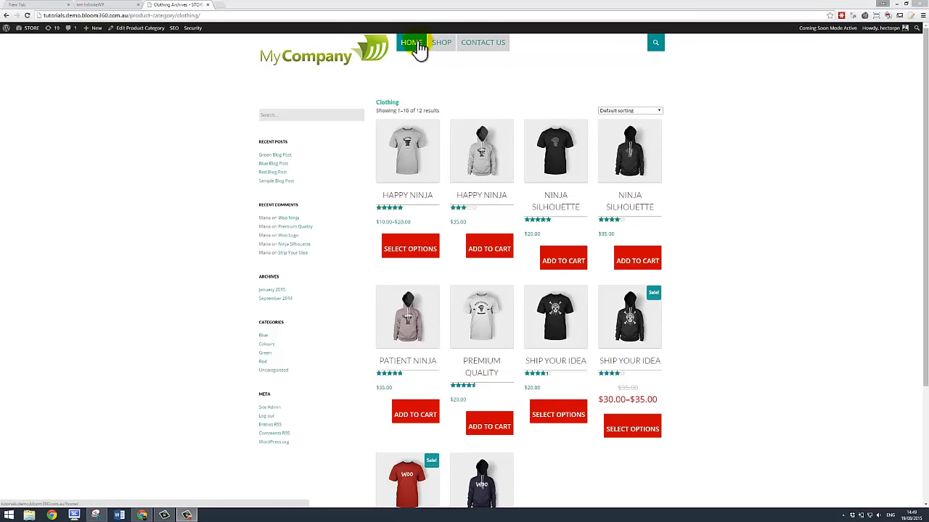
{"action": "mouse_move", "coordinate": [482, 42]}
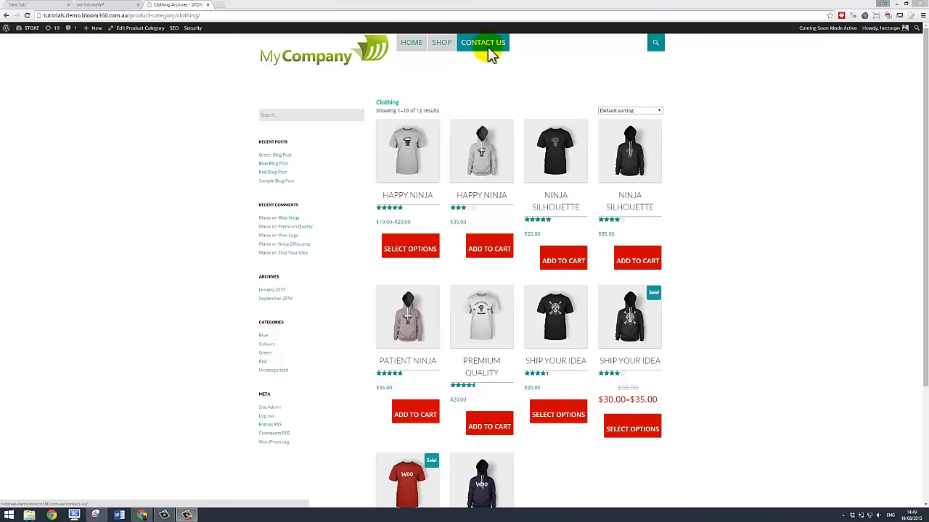
{"action": "mouse_move", "coordinate": [482, 93]}
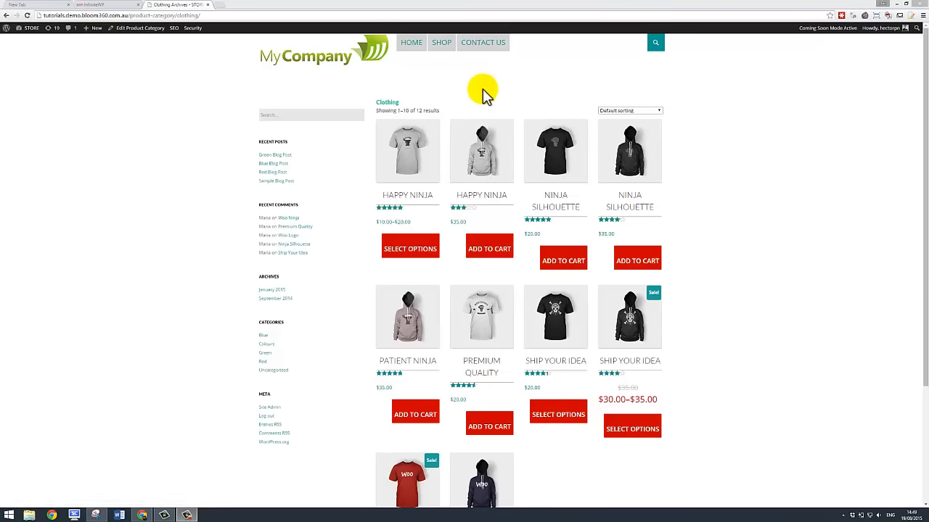
{"action": "mouse_move", "coordinate": [544, 46]}
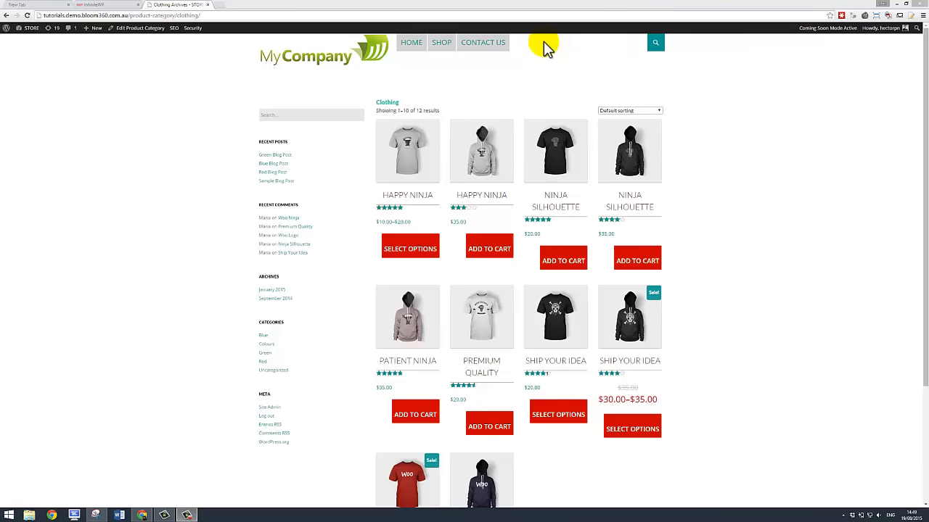
{"action": "mouse_move", "coordinate": [461, 83]}
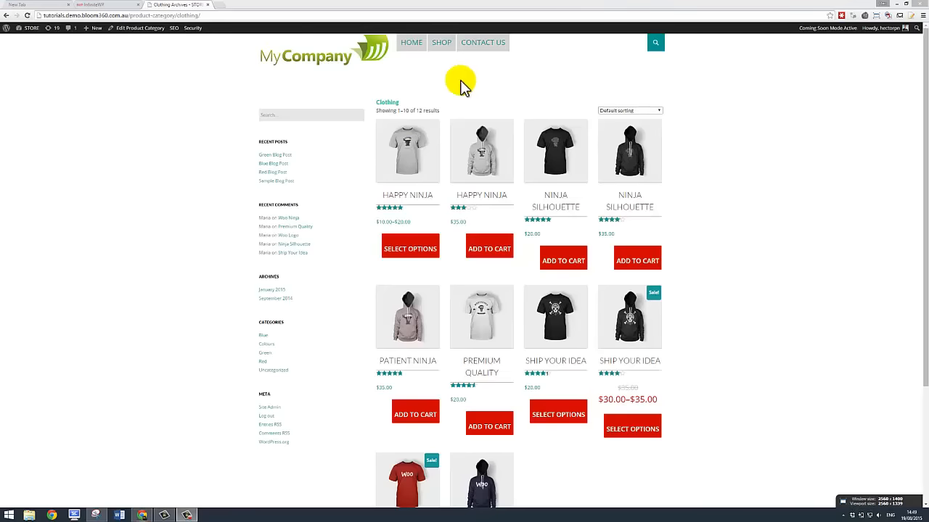
{"action": "mouse_move", "coordinate": [152, 83]}
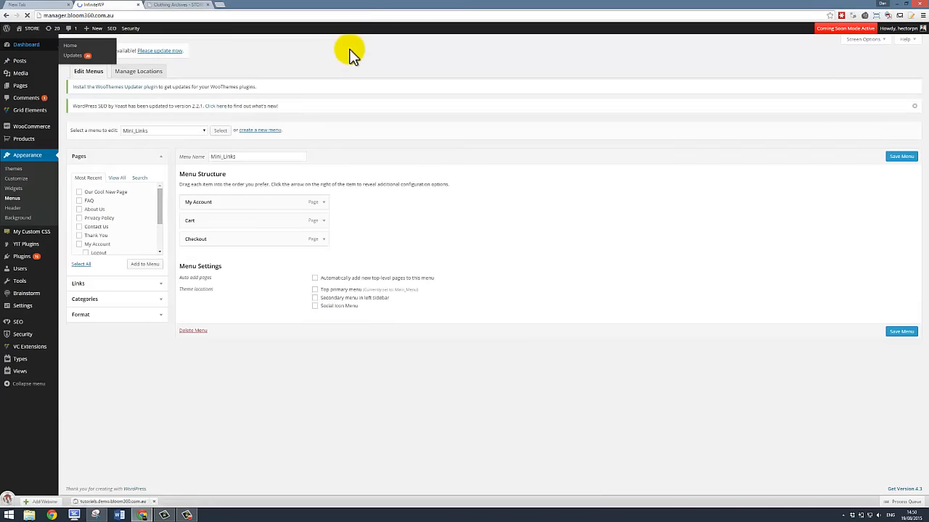
{"action": "left_click", "coordinate": [26, 44]}
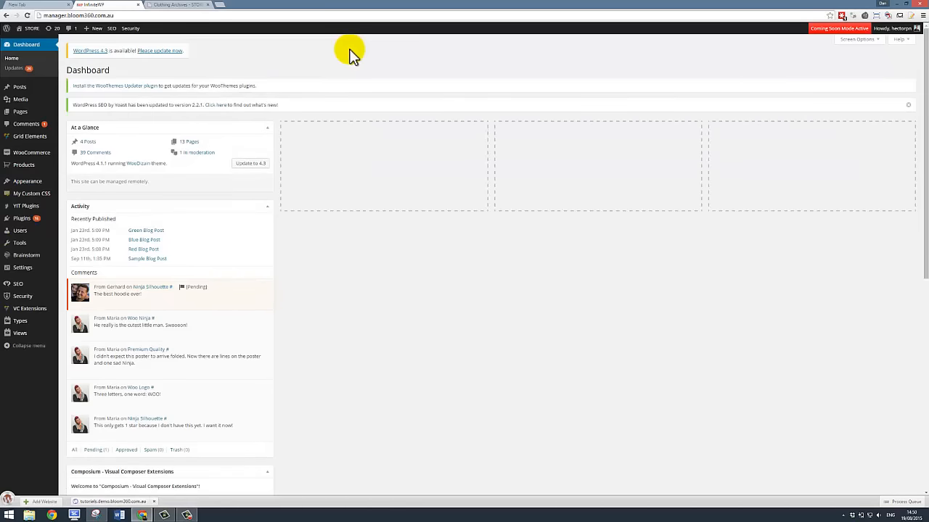
{"action": "mouse_move", "coordinate": [354, 56]}
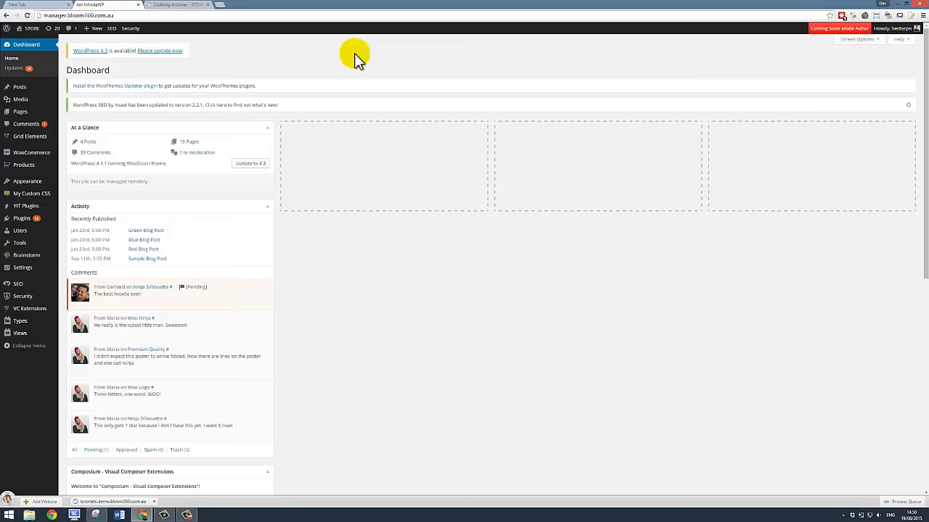
{"action": "mouse_move", "coordinate": [351, 58]}
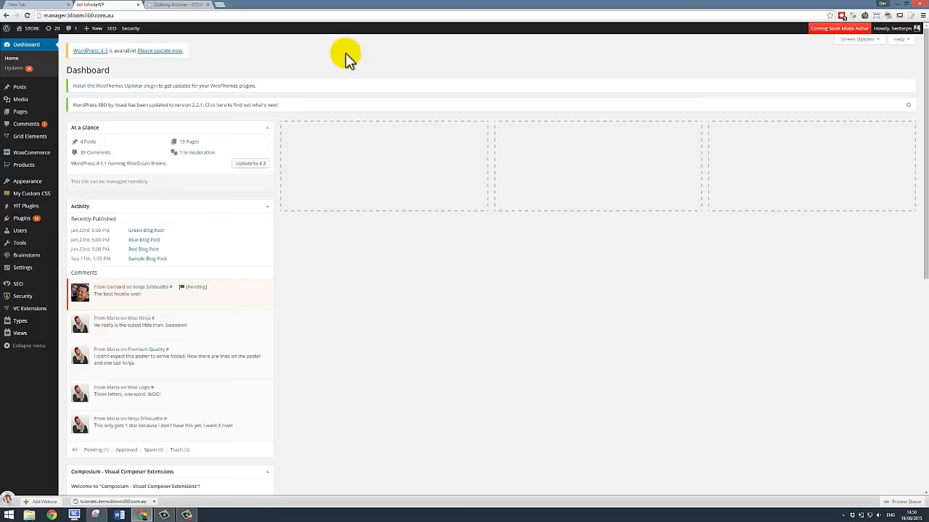
{"action": "mouse_move", "coordinate": [144, 121]}
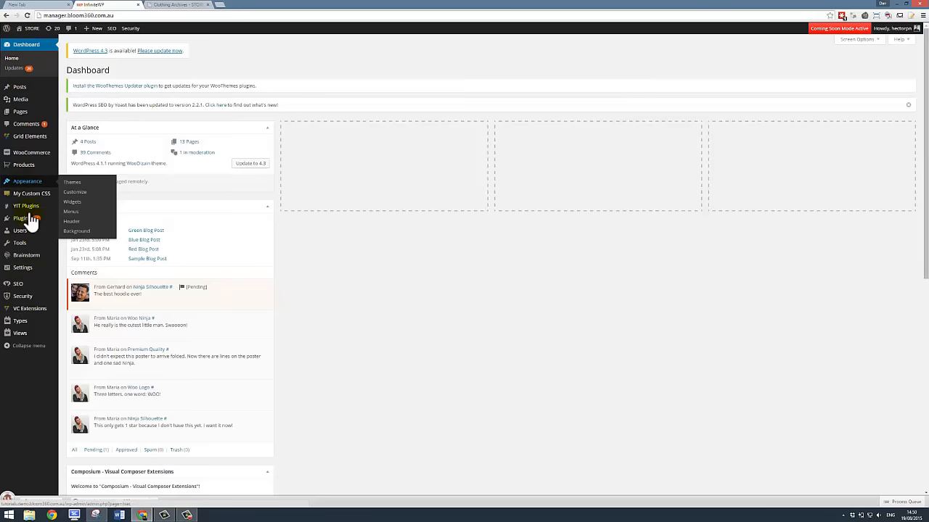
{"action": "mouse_move", "coordinate": [27, 182]}
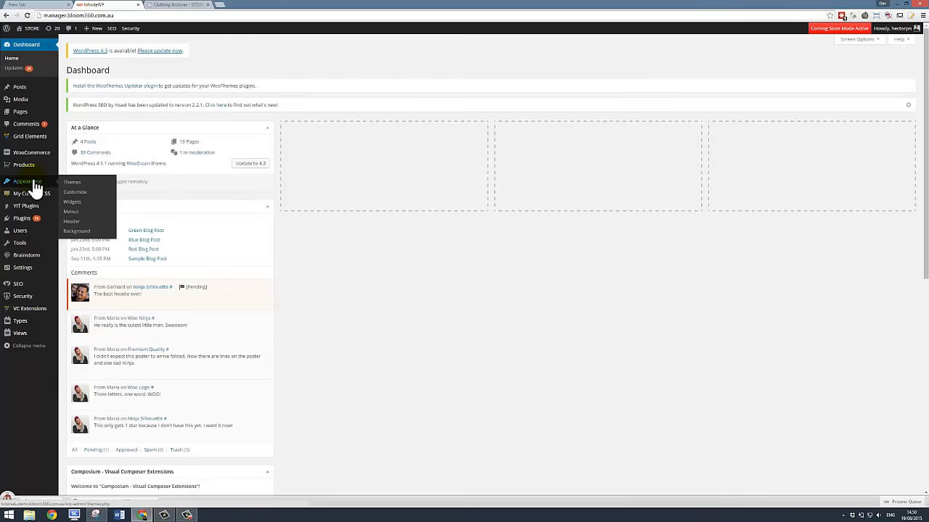
{"action": "mouse_move", "coordinate": [71, 212]}
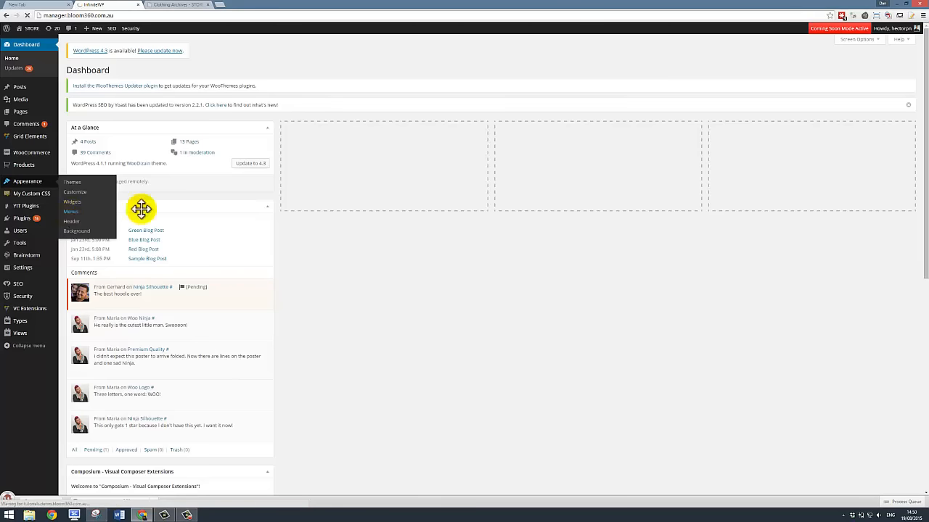
{"action": "left_click", "coordinate": [69, 212]}
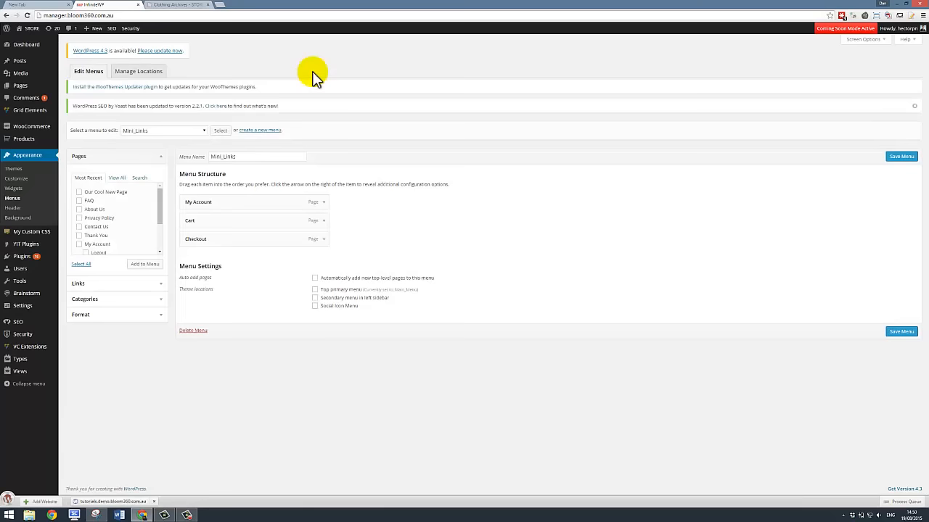
{"action": "mouse_move", "coordinate": [265, 119]}
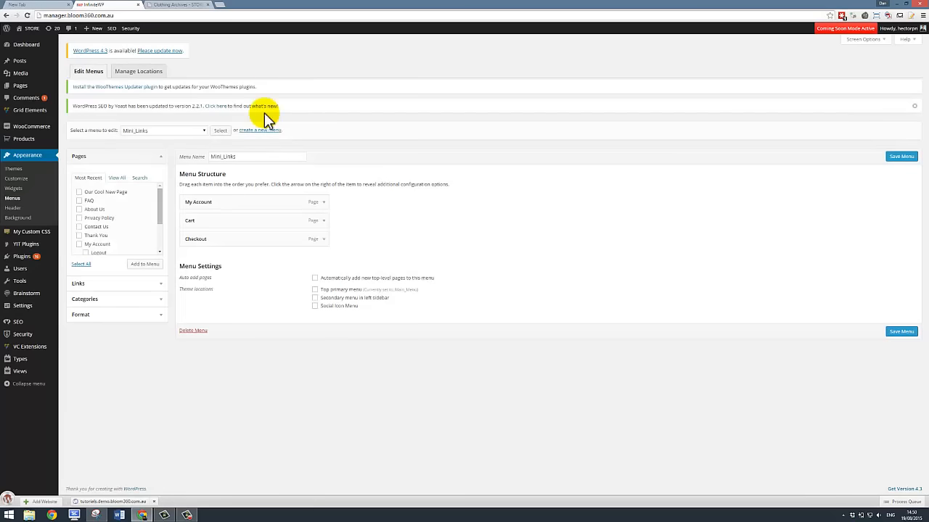
{"action": "mouse_move", "coordinate": [380, 210]}
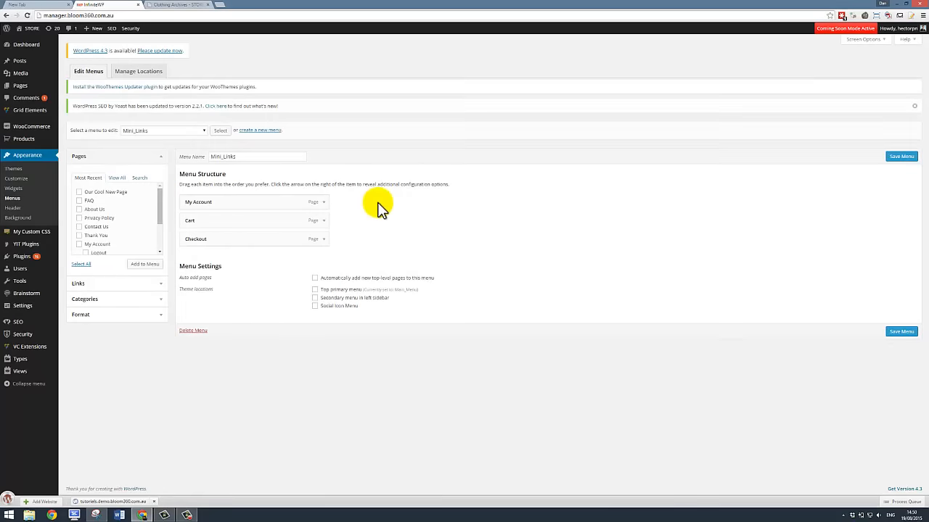
{"action": "mouse_move", "coordinate": [171, 158]}
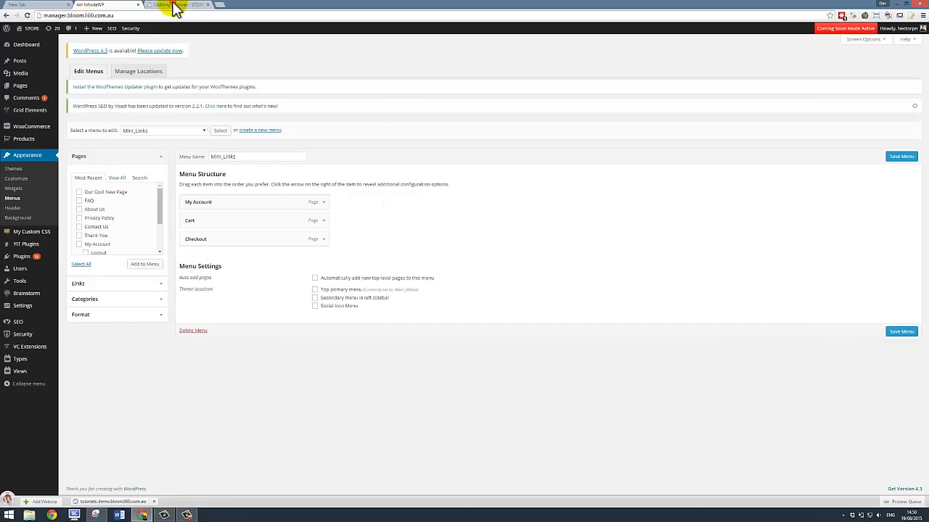
Return to the storefront Clothing page and scroll through its twelve-product listing and header menu
{"action": "left_click", "coordinate": [177, 6]}
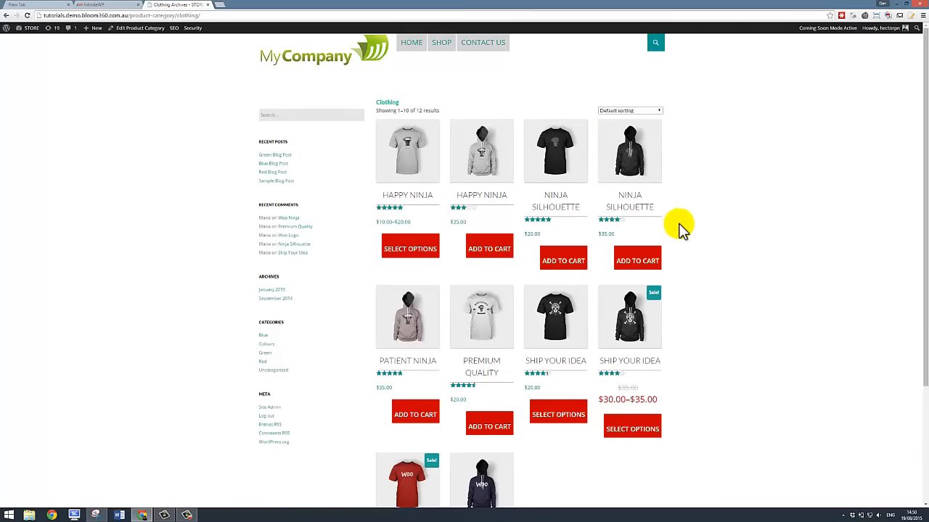
{"action": "mouse_move", "coordinate": [441, 42]}
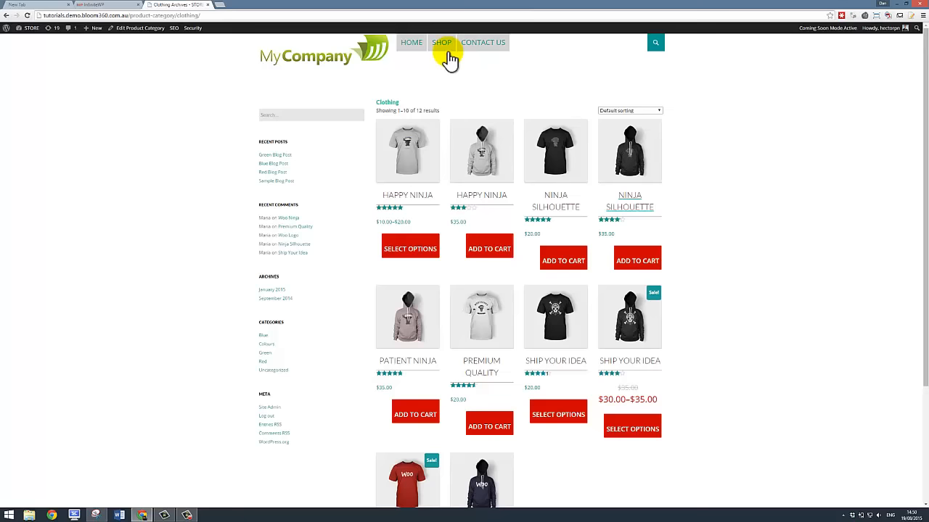
{"action": "mouse_move", "coordinate": [554, 72]}
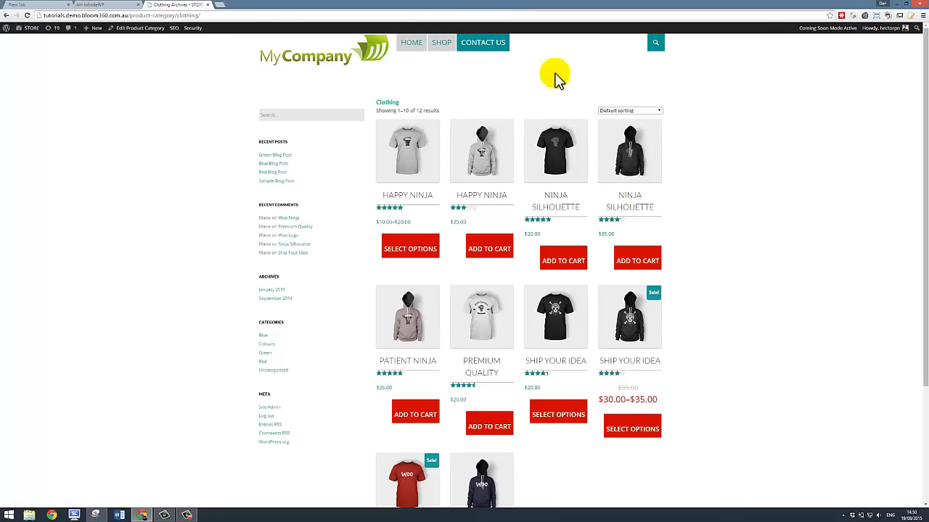
{"action": "scroll", "scroll_direction": "down", "scroll_amount": 3}
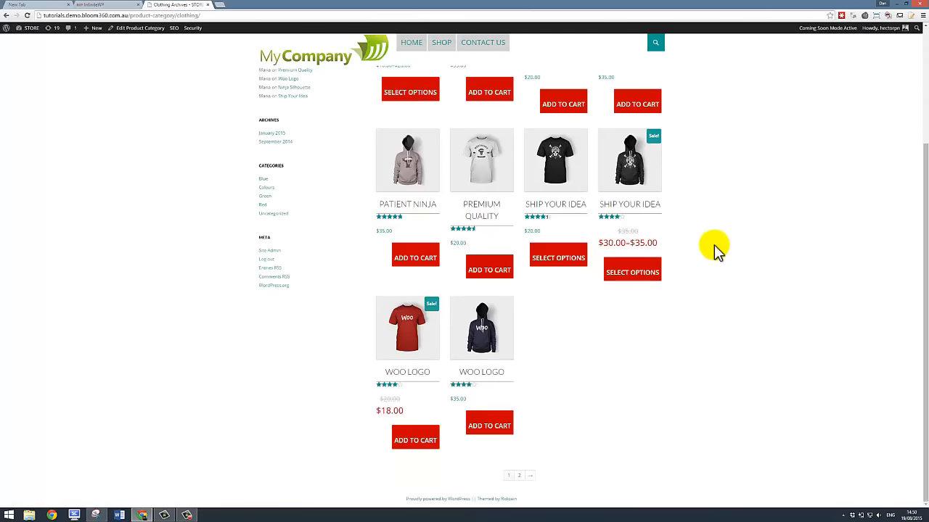
{"action": "mouse_move", "coordinate": [337, 273]}
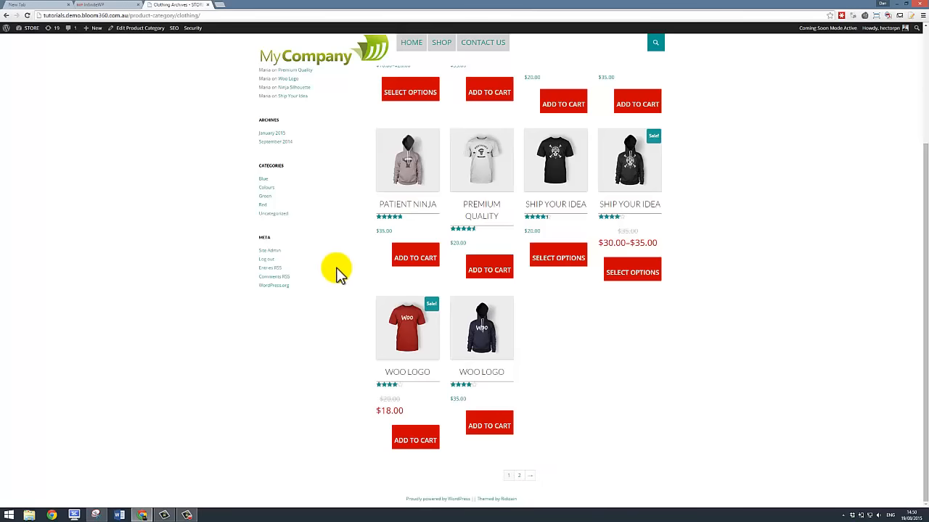
{"action": "scroll", "scroll_direction": "up", "scroll_amount": 3}
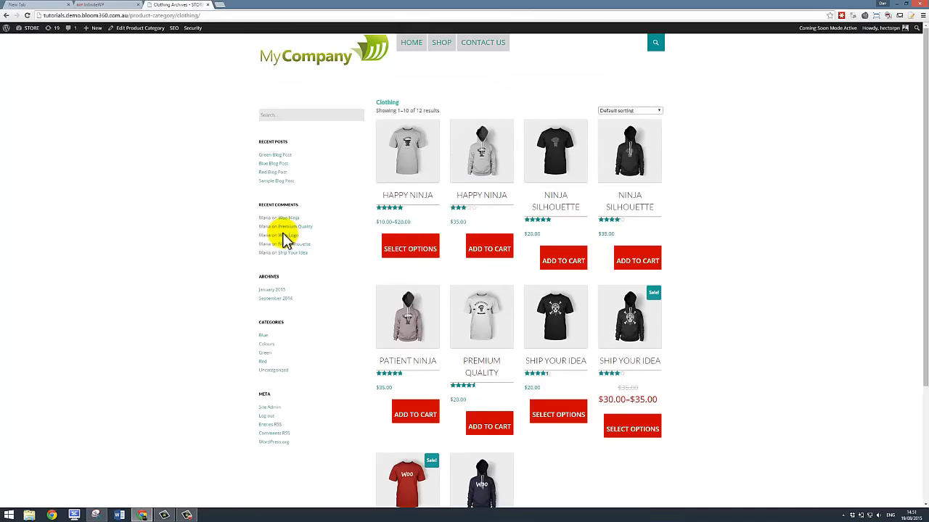
{"action": "mouse_move", "coordinate": [336, 221]}
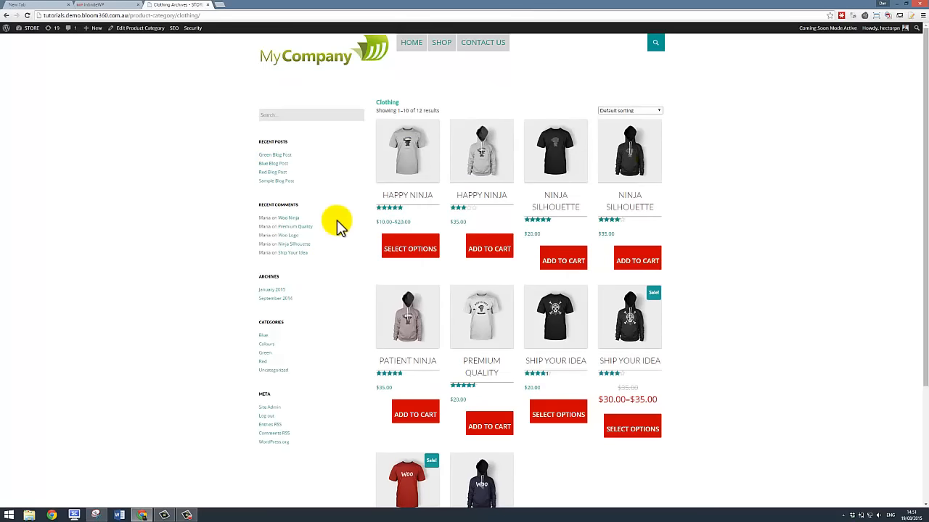
{"action": "scroll", "scroll_direction": "down", "scroll_amount": 3}
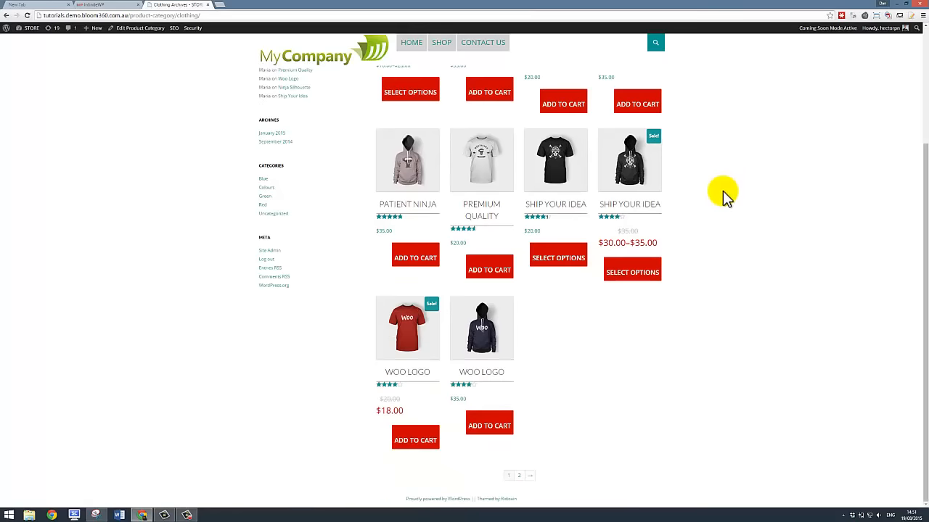
{"action": "mouse_move", "coordinate": [490, 501]}
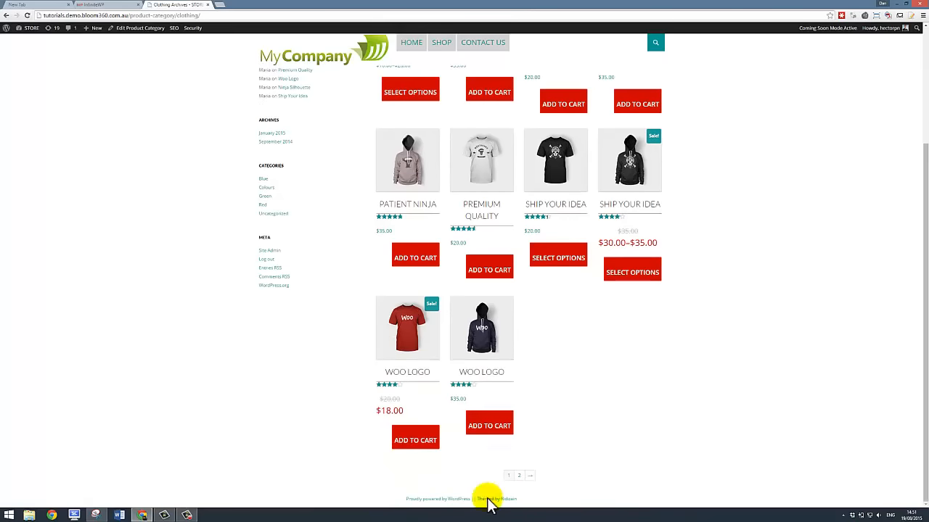
{"action": "scroll", "scroll_direction": "up", "scroll_amount": 3}
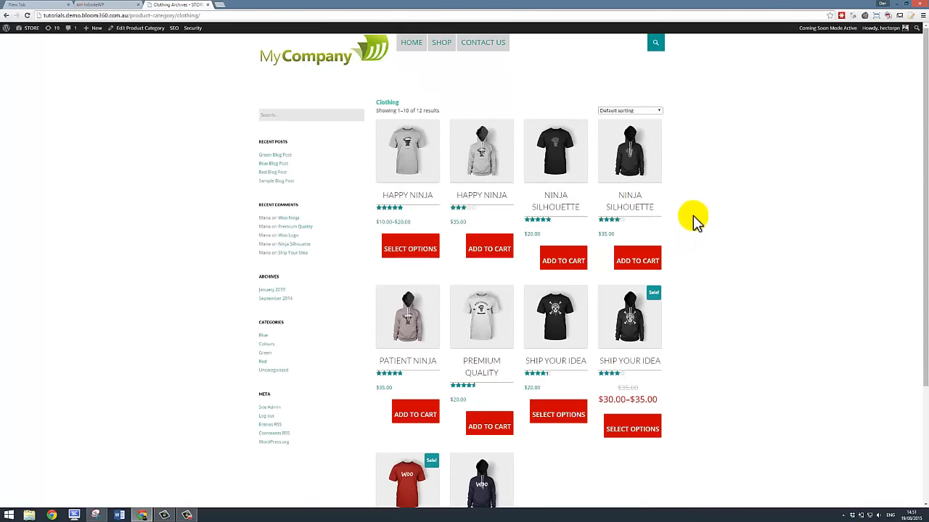
Choose Main Menu (Top primary menu) in the menu dropdown and load it for editing
{"action": "left_click", "coordinate": [90, 4]}
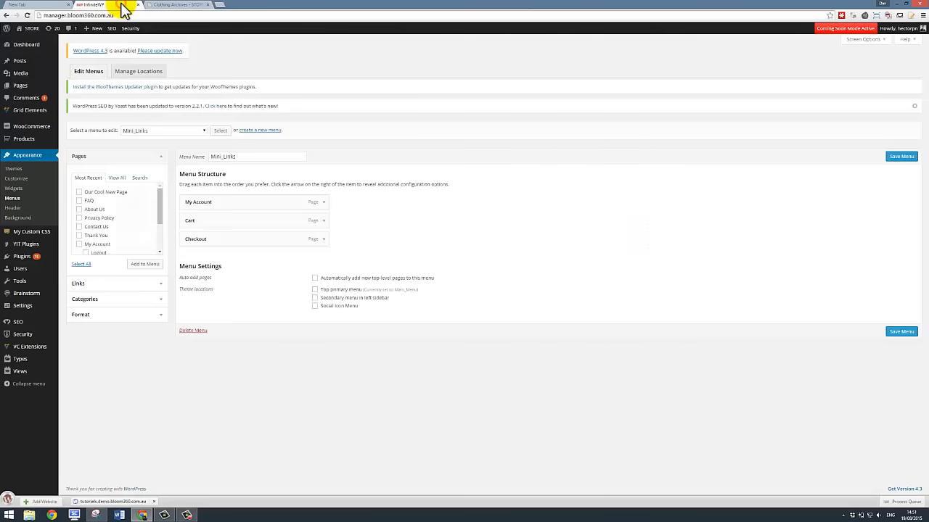
{"action": "mouse_move", "coordinate": [172, 134]}
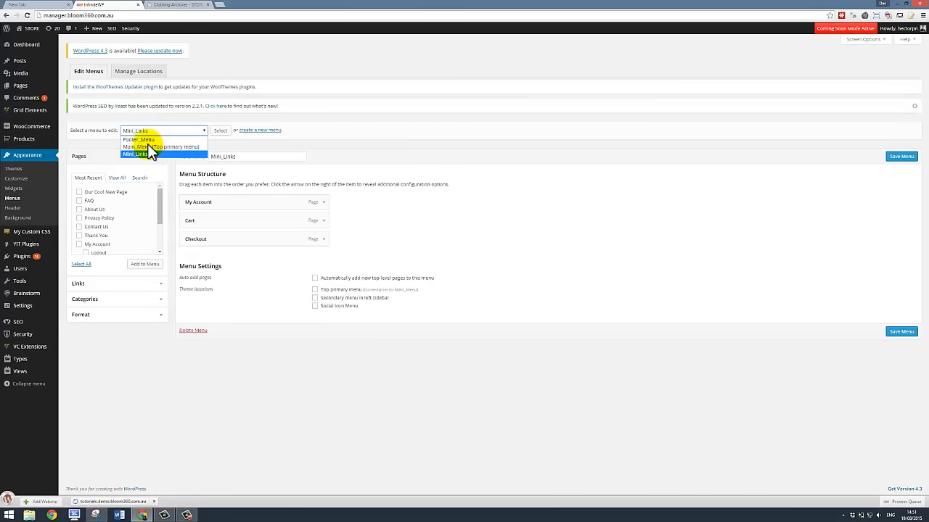
{"action": "mouse_move", "coordinate": [138, 142]}
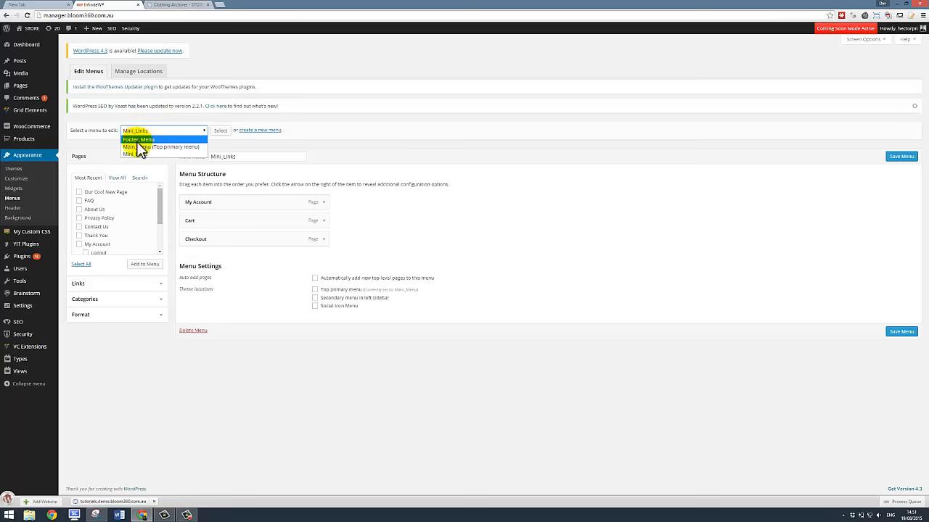
{"action": "left_click", "coordinate": [137, 148]}
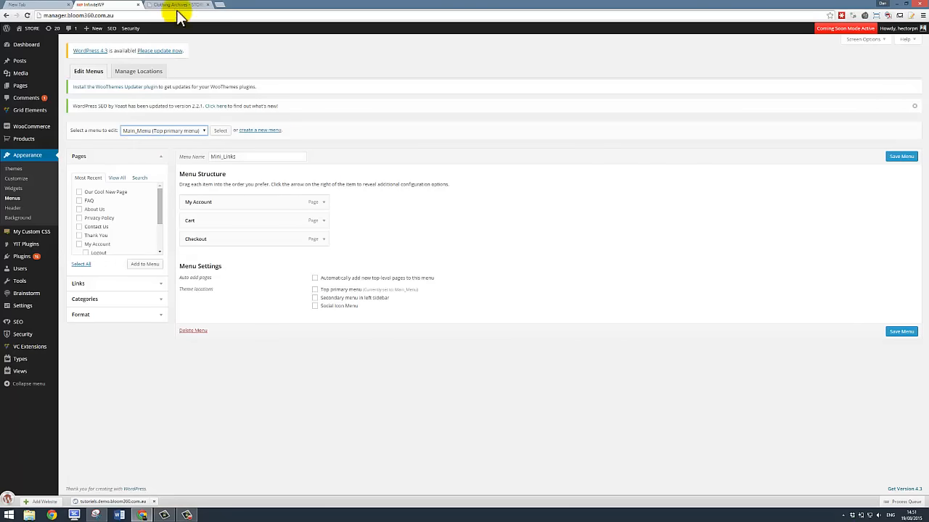
{"action": "left_click", "coordinate": [177, 5]}
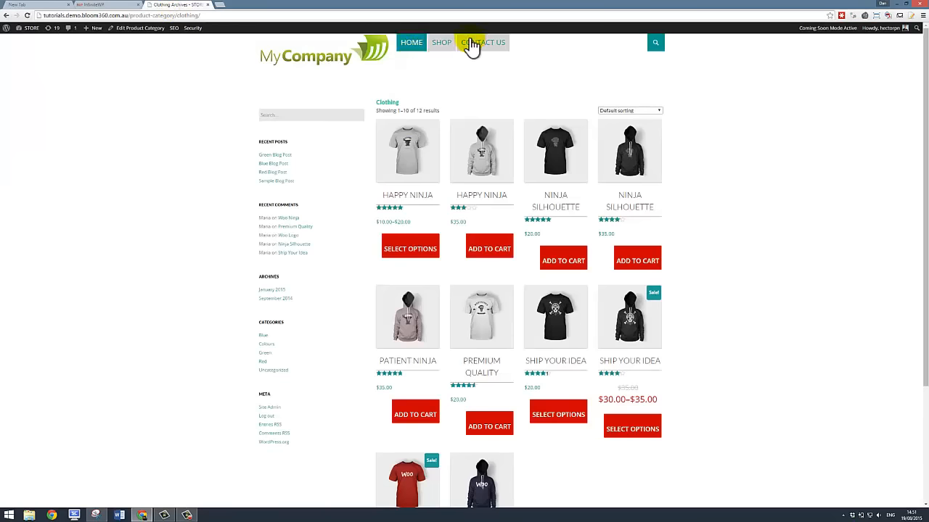
{"action": "mouse_move", "coordinate": [109, 9]}
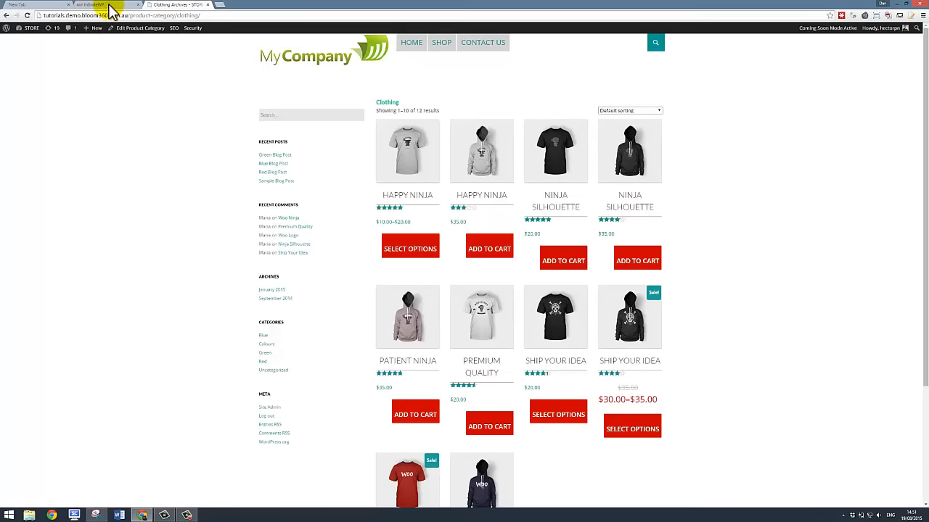
{"action": "left_click", "coordinate": [102, 6]}
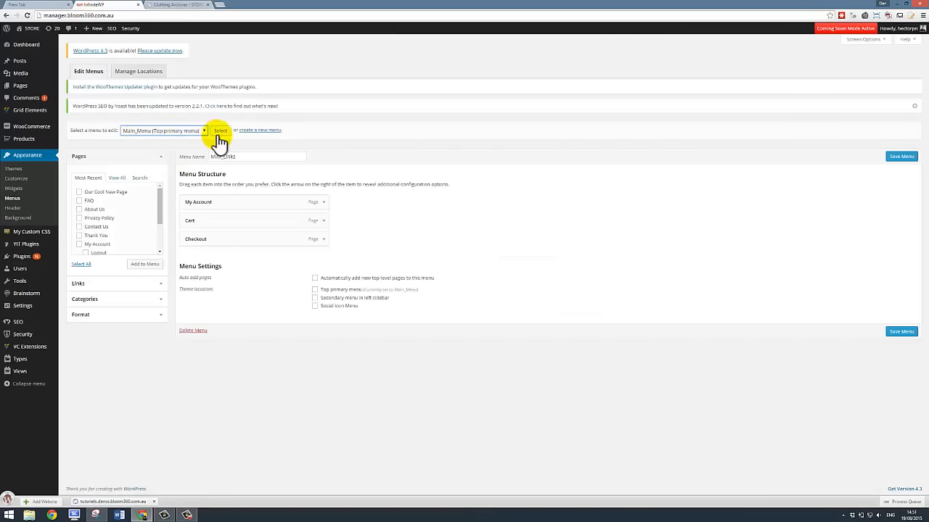
{"action": "left_click", "coordinate": [221, 131]}
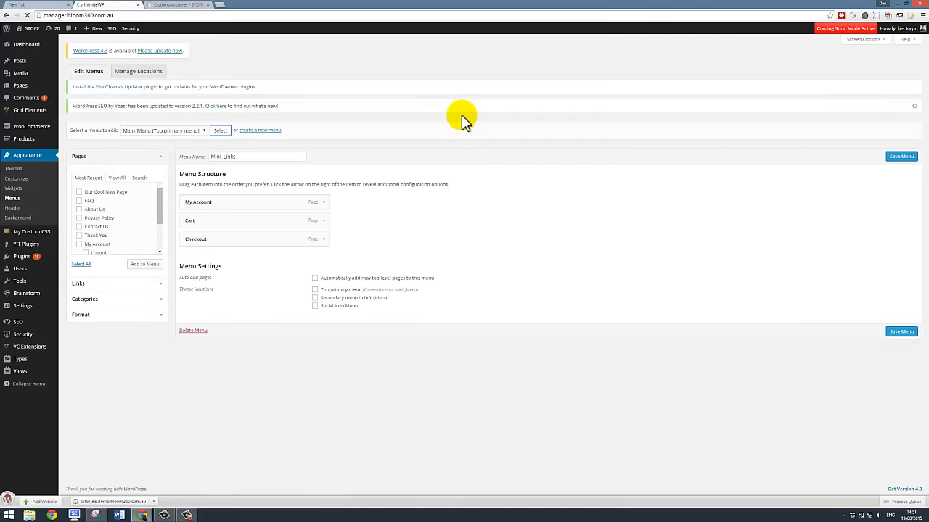
Load Main Menu's Home, Shop, Contact Us structure and compare it with the live header
{"action": "left_click", "coordinate": [220, 131]}
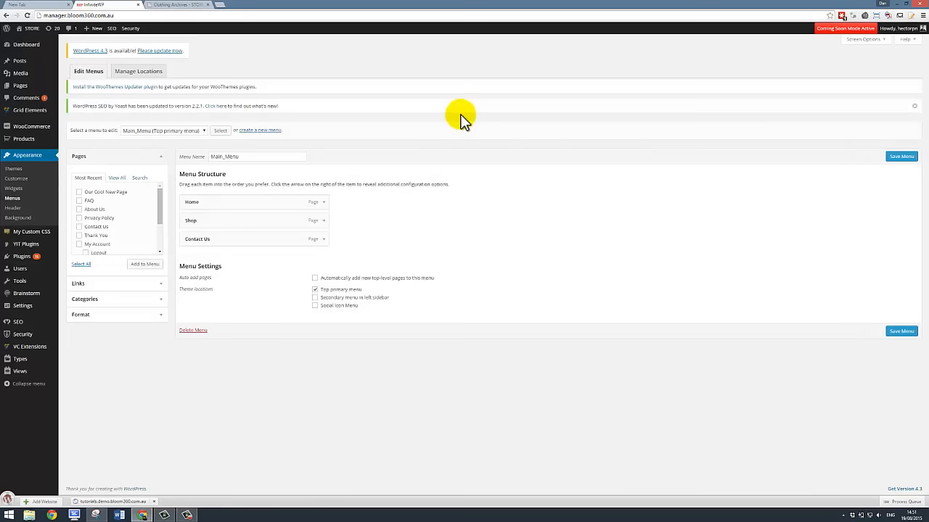
{"action": "mouse_move", "coordinate": [183, 203]}
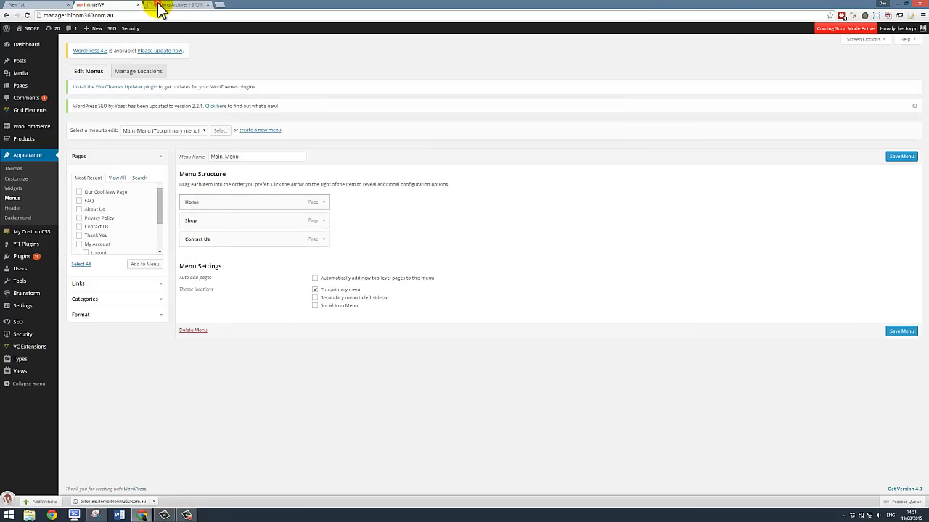
{"action": "left_click", "coordinate": [174, 5]}
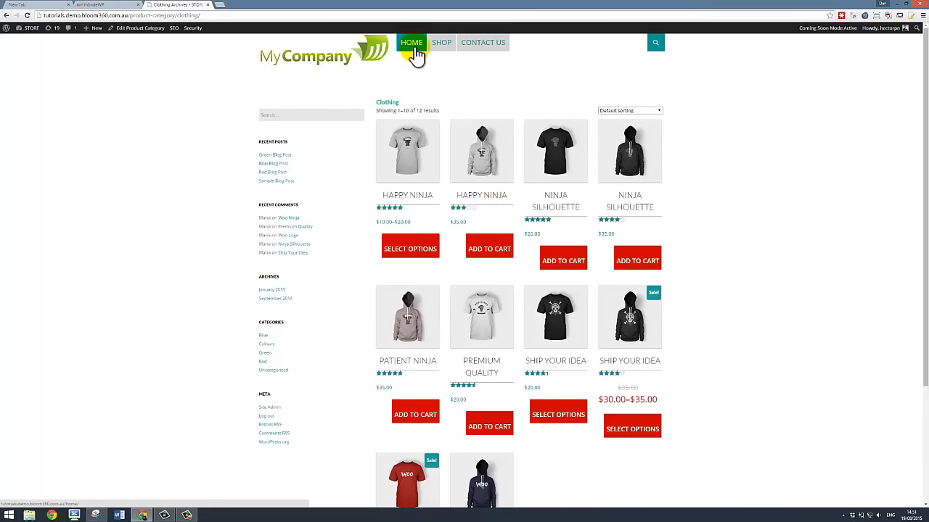
{"action": "mouse_move", "coordinate": [481, 42]}
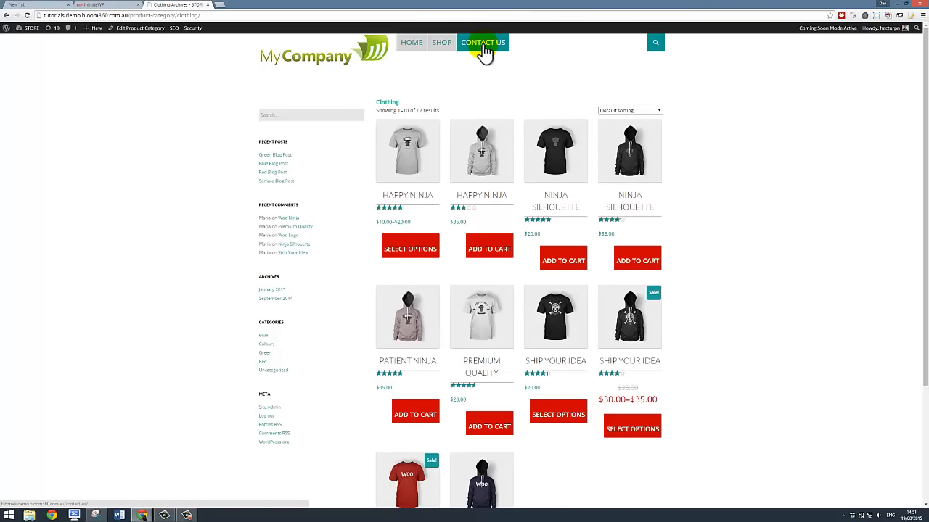
{"action": "left_click", "coordinate": [102, 4]}
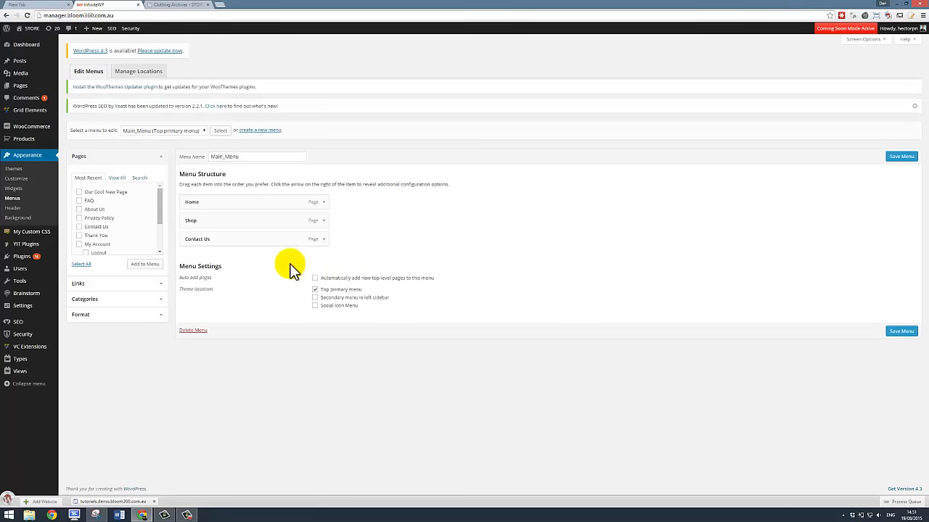
{"action": "mouse_move", "coordinate": [239, 240]}
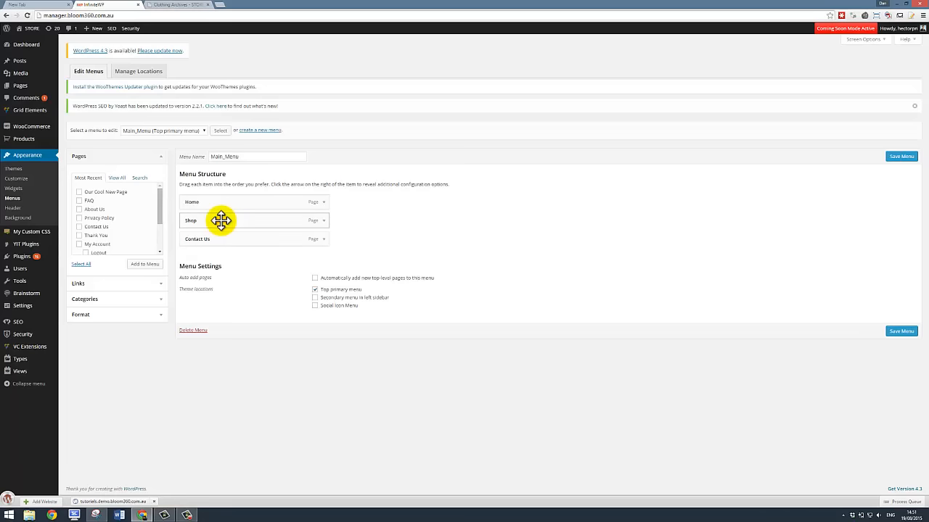
Reorder Main Menu to Home, Contact Us, Shop, save it and check the storefront header
{"action": "left_click_drag", "start_coordinate": [220, 220], "coordinate": [225, 241]}
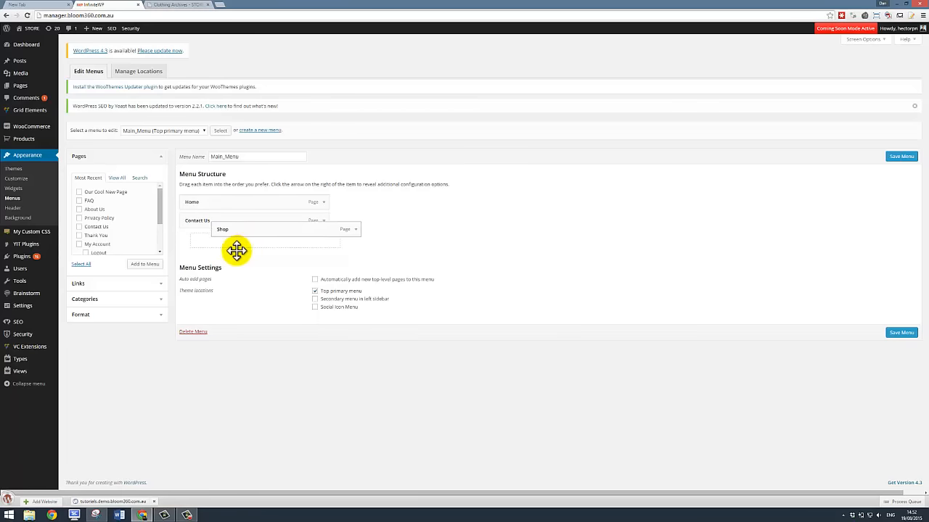
{"action": "left_click_drag", "start_coordinate": [238, 230], "coordinate": [223, 241]}
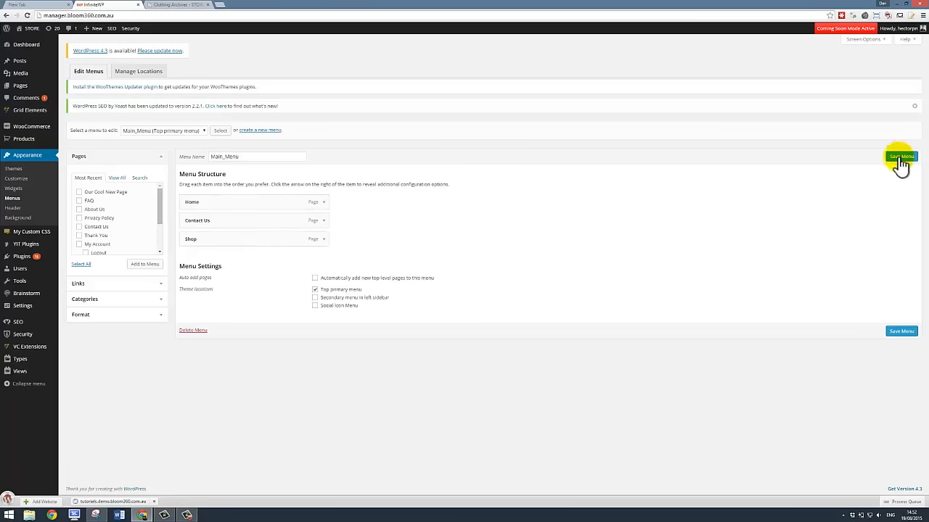
{"action": "left_click", "coordinate": [901, 157]}
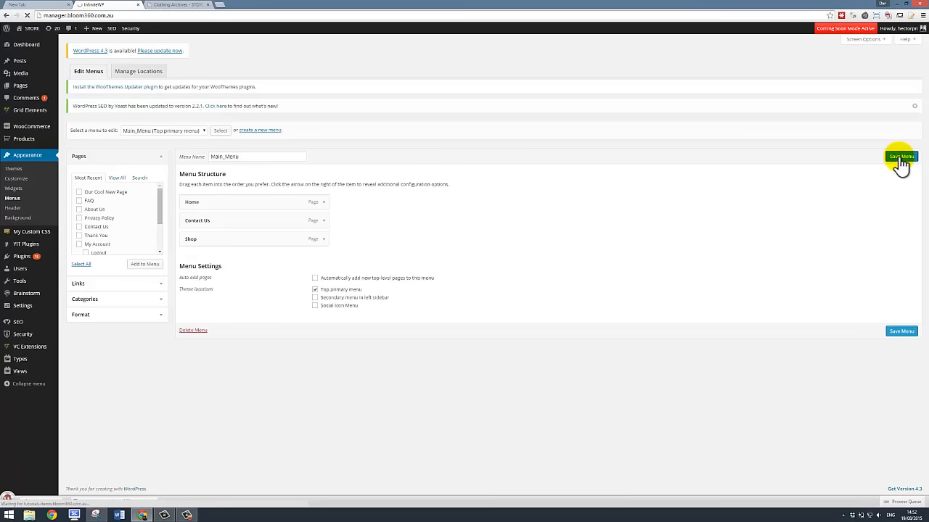
{"action": "left_click", "coordinate": [901, 157]}
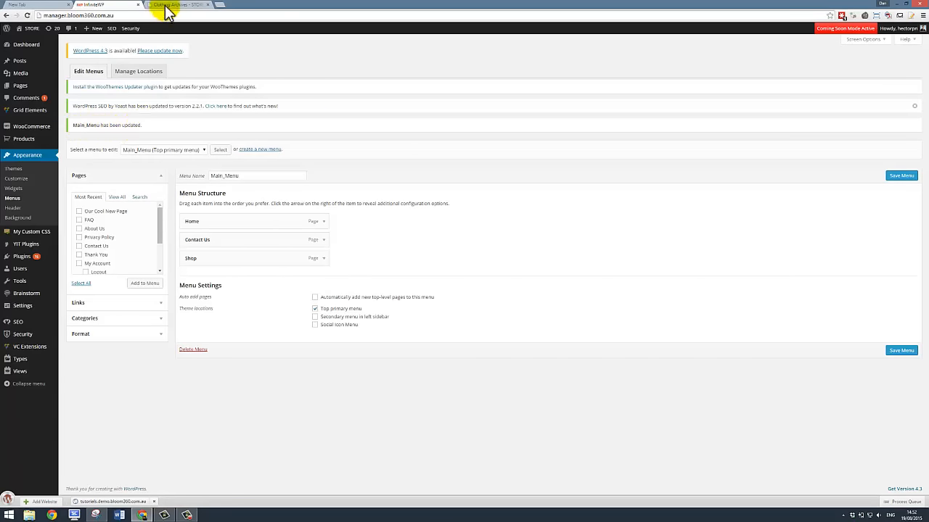
{"action": "left_click", "coordinate": [174, 6]}
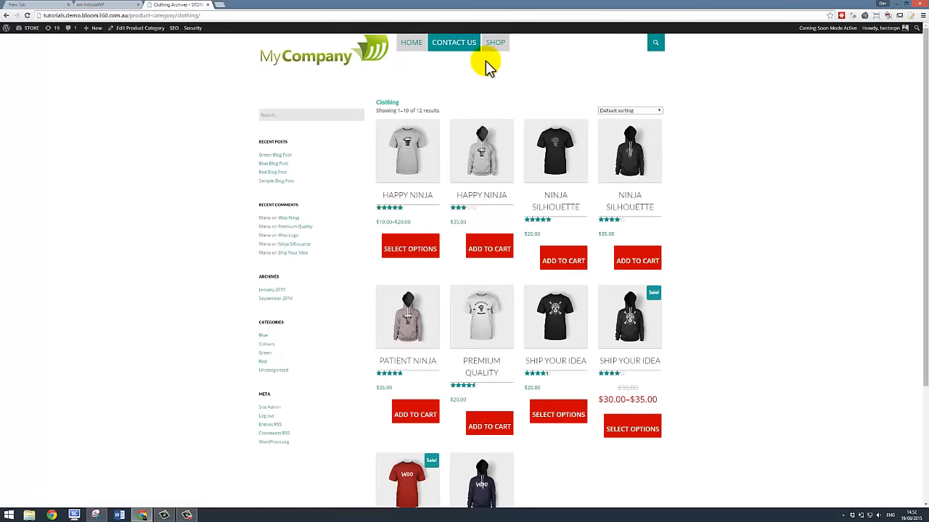
{"action": "mouse_move", "coordinate": [128, 45]}
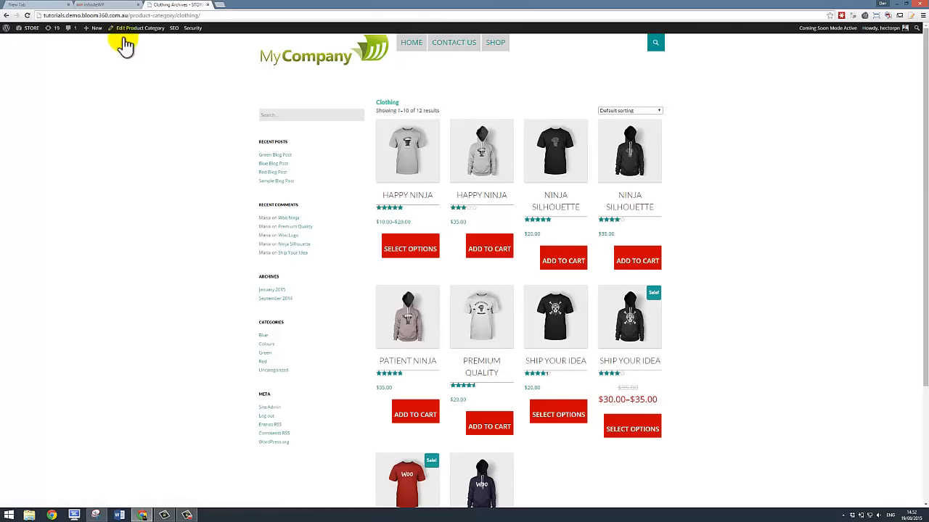
{"action": "left_click", "coordinate": [102, 6]}
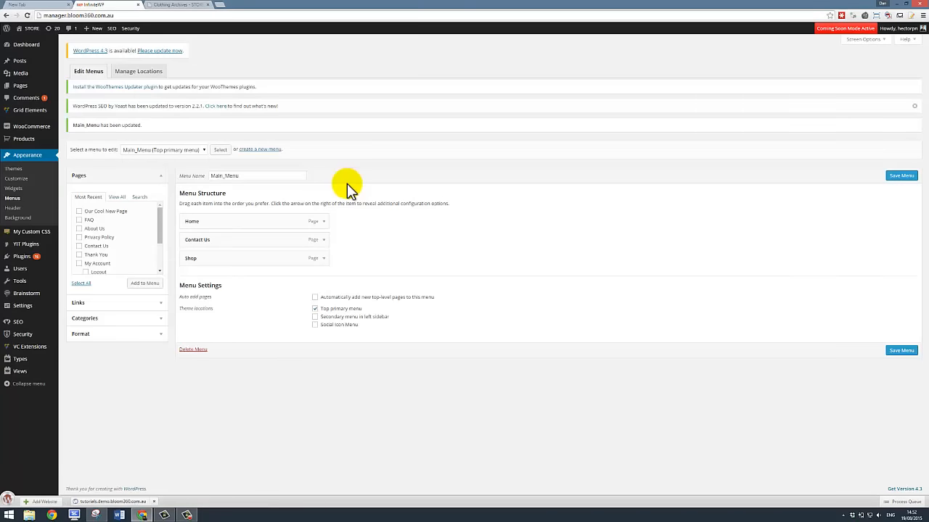
{"action": "mouse_move", "coordinate": [351, 177]}
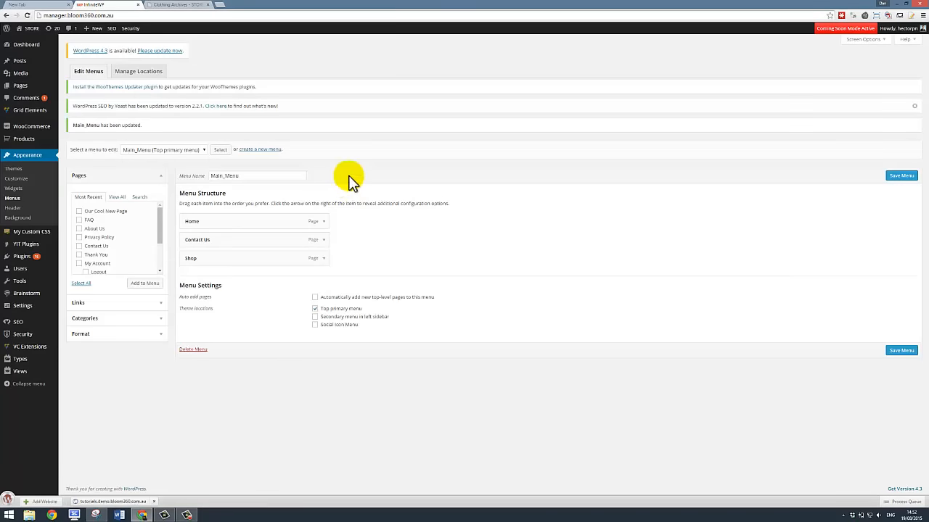
{"action": "mouse_move", "coordinate": [276, 244]}
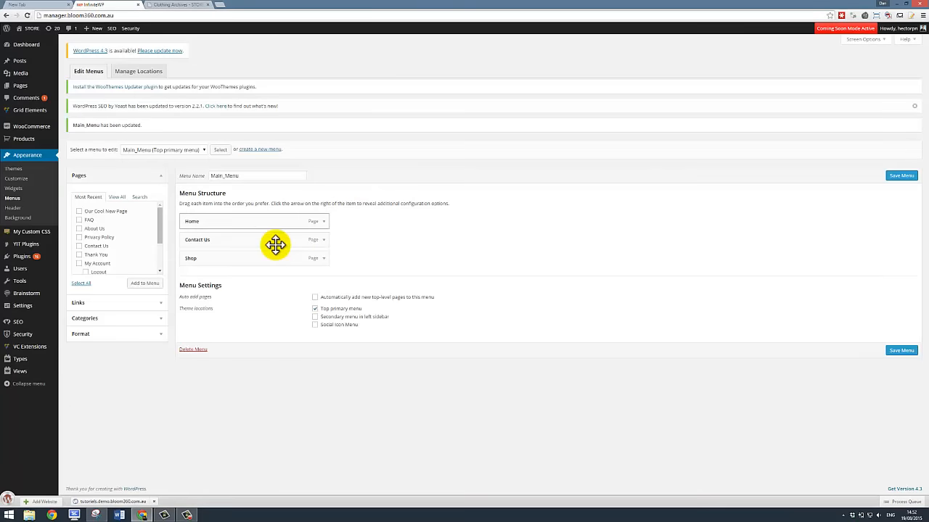
{"action": "mouse_move", "coordinate": [75, 249]}
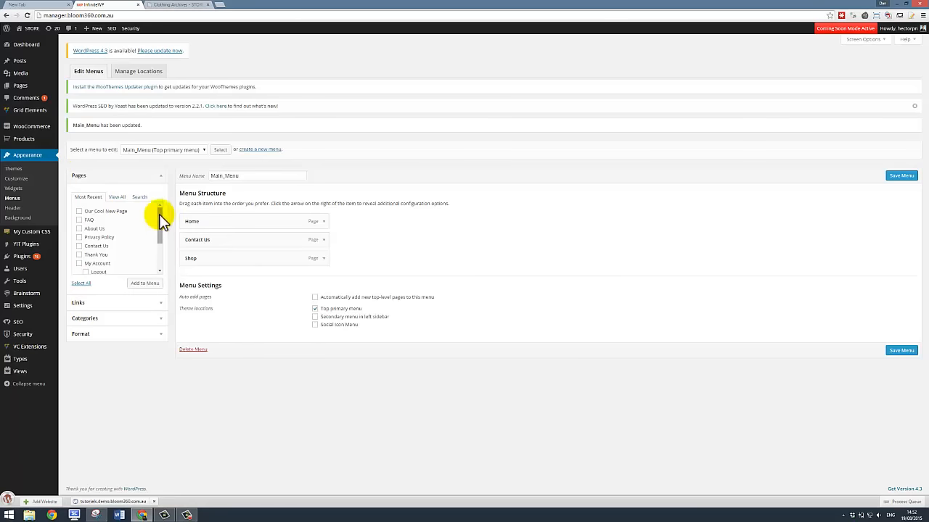
{"action": "mouse_move", "coordinate": [159, 210]}
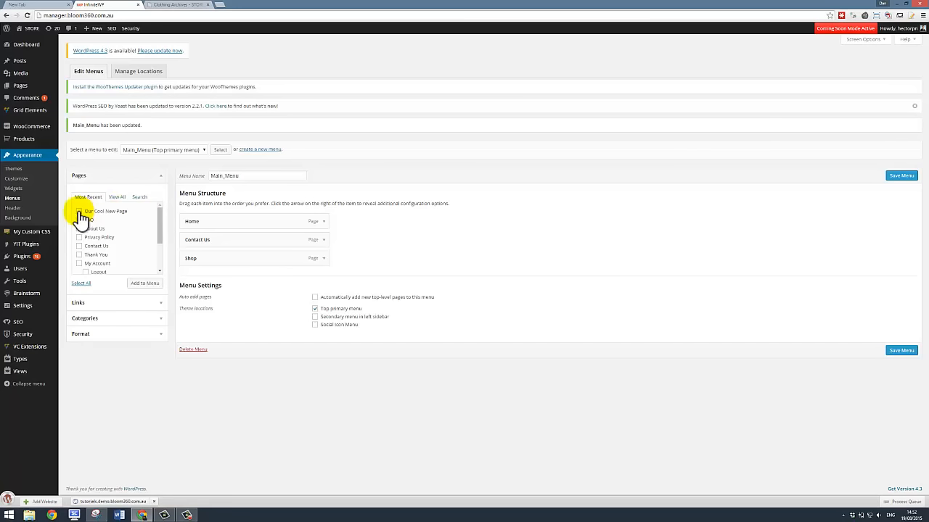
Add Our Cool New Page and FAQ to the menu and drag FAQ between Contact Us and Shop
{"action": "left_click", "coordinate": [78, 212]}
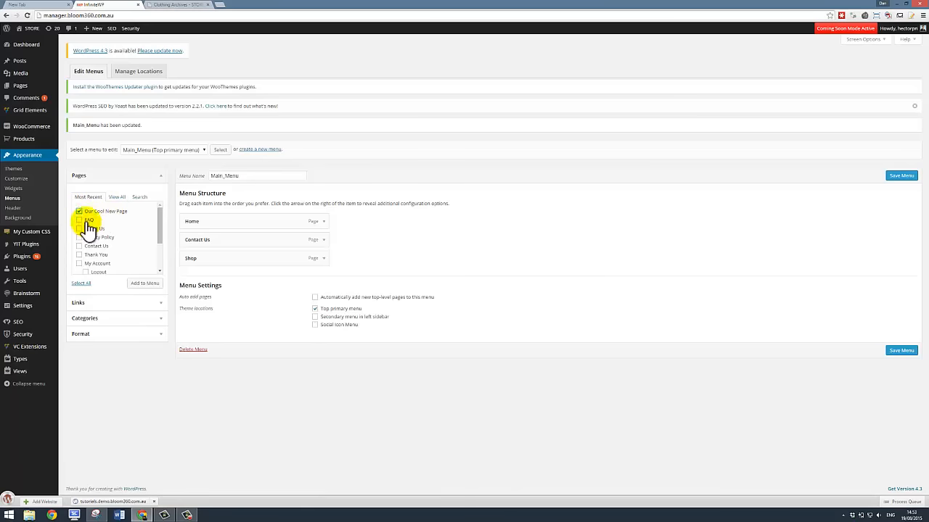
{"action": "left_click", "coordinate": [79, 220]}
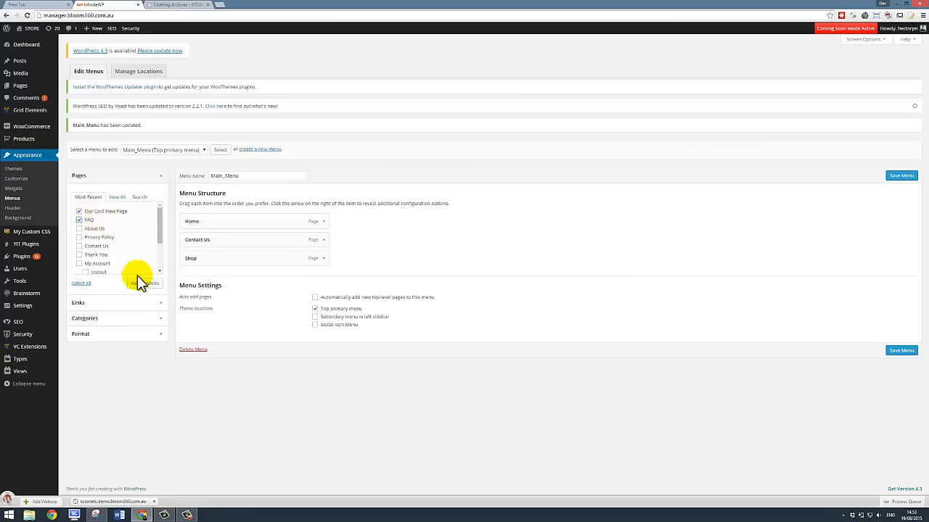
{"action": "mouse_move", "coordinate": [450, 249]}
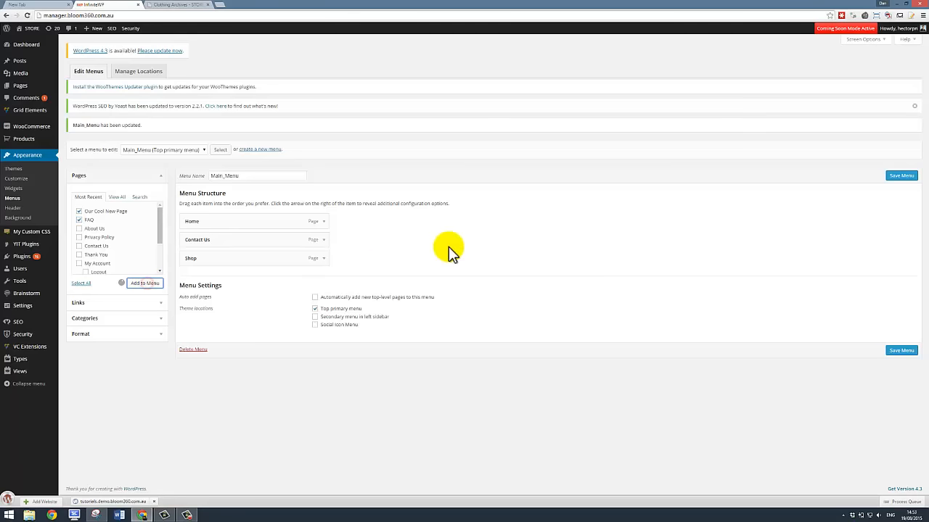
{"action": "left_click", "coordinate": [145, 283]}
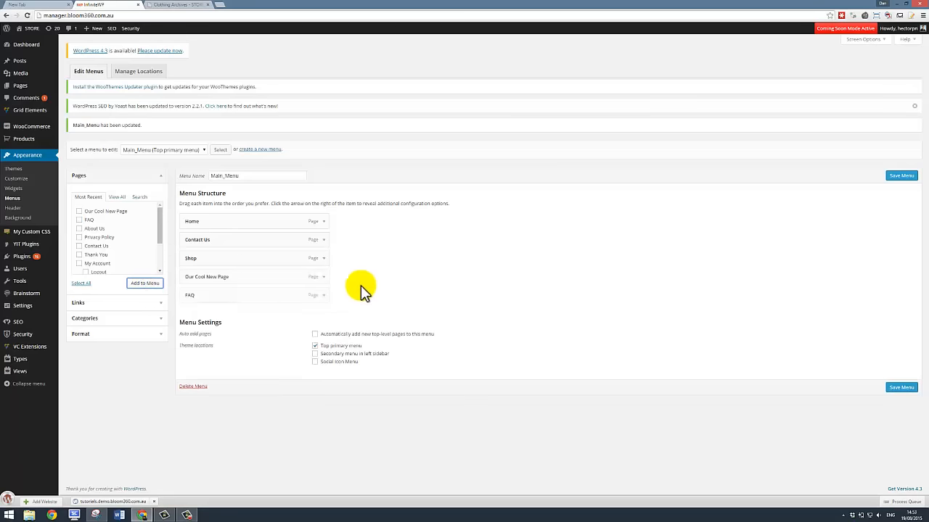
{"action": "mouse_move", "coordinate": [261, 295]}
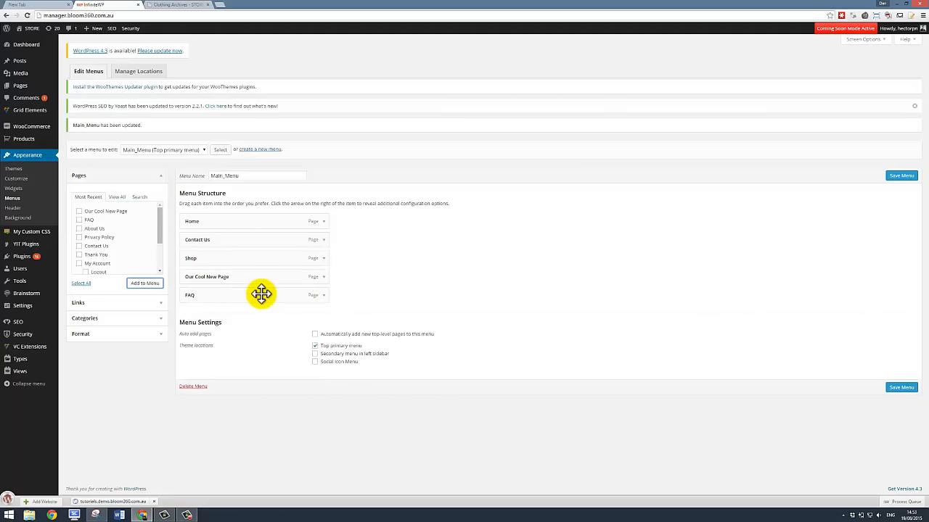
{"action": "left_click_drag", "start_coordinate": [261, 296], "coordinate": [261, 273]}
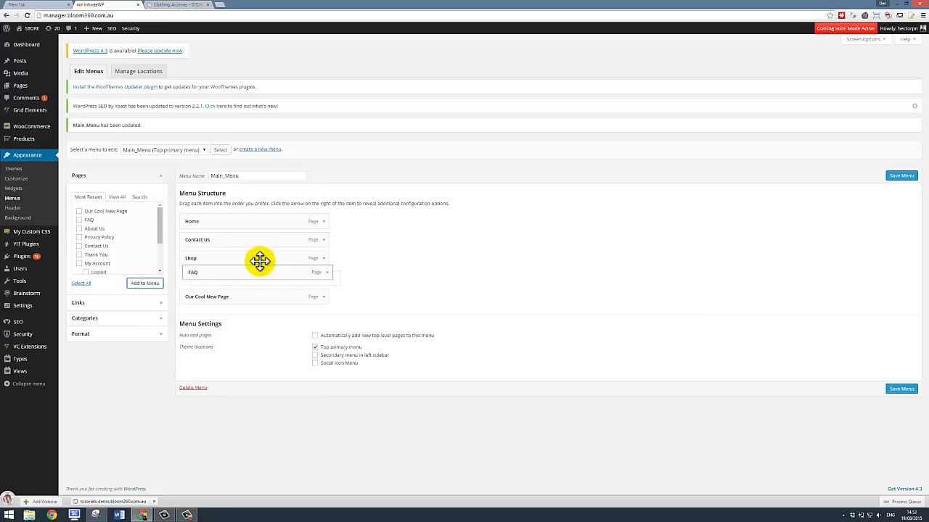
{"action": "left_click_drag", "start_coordinate": [260, 261], "coordinate": [282, 247]}
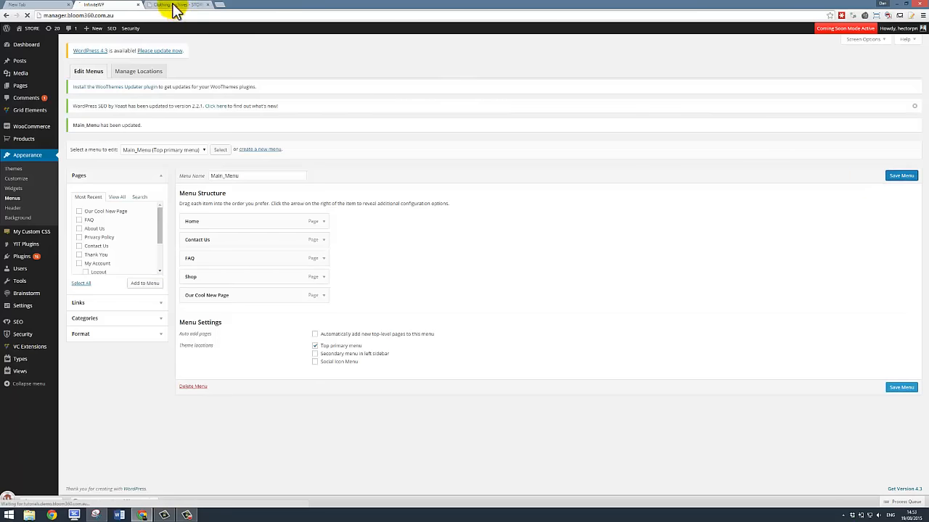
{"action": "left_click", "coordinate": [174, 5]}
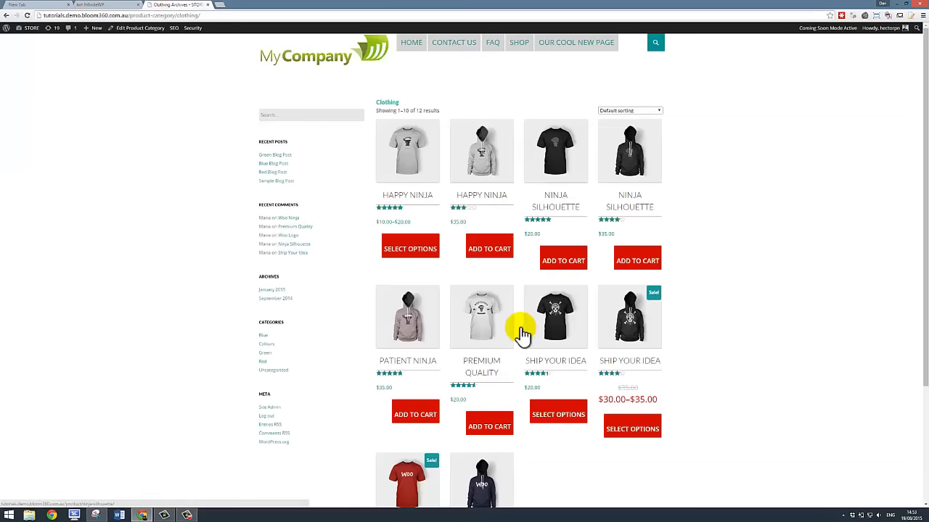
{"action": "mouse_move", "coordinate": [496, 90]}
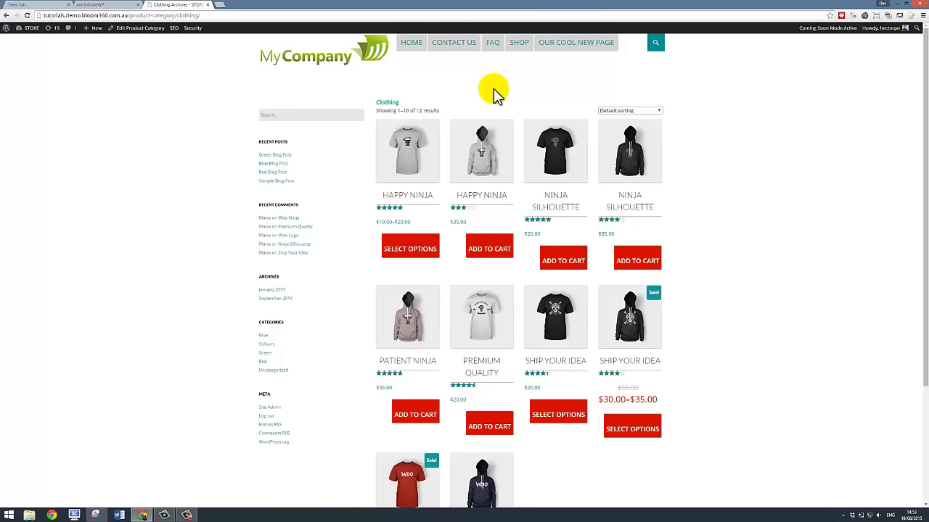
{"action": "mouse_move", "coordinate": [360, 261]}
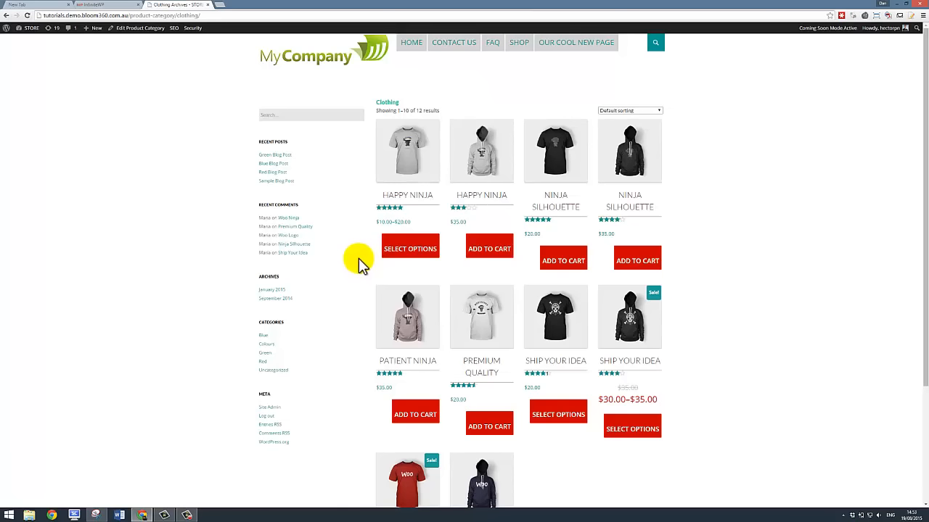
{"action": "mouse_move", "coordinate": [444, 111]}
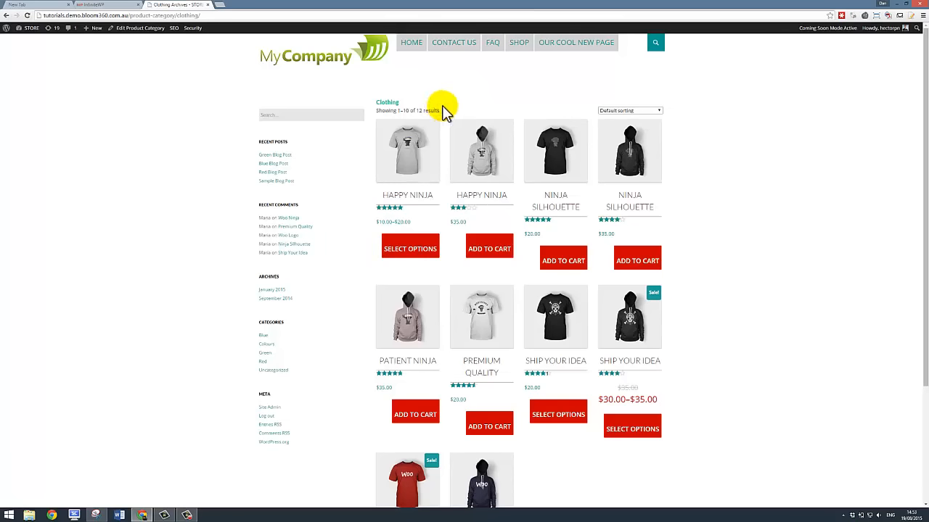
{"action": "mouse_move", "coordinate": [386, 102]}
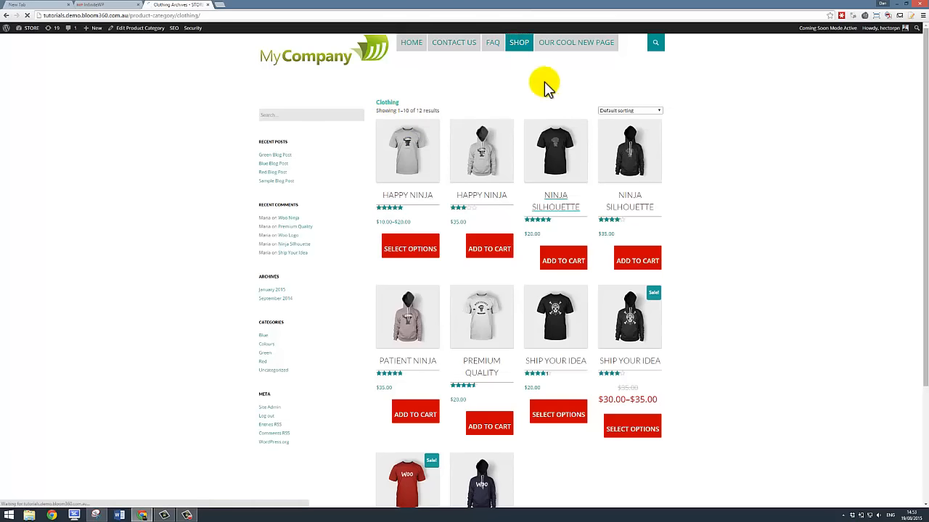
View the Shop page's Clothing, Music and Posters categories, then return to the admin menu editor
{"action": "left_click", "coordinate": [518, 42]}
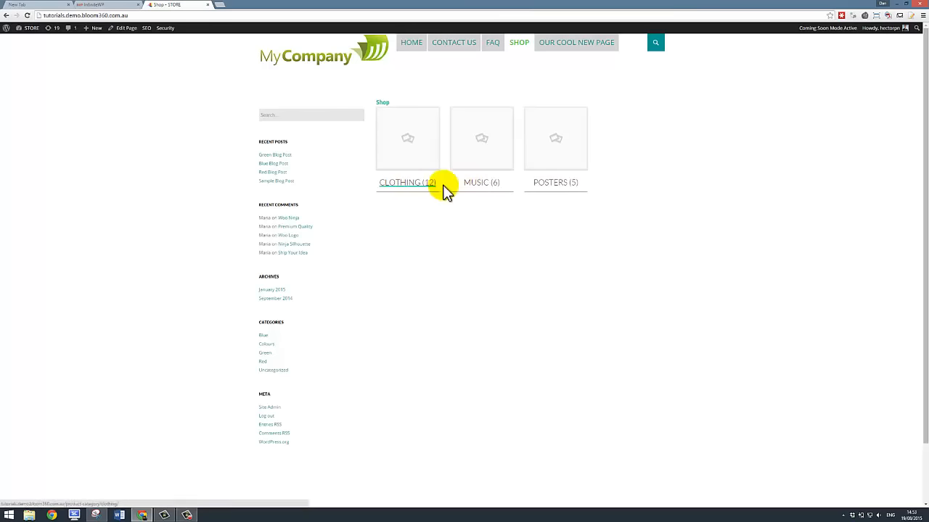
{"action": "mouse_move", "coordinate": [447, 128]}
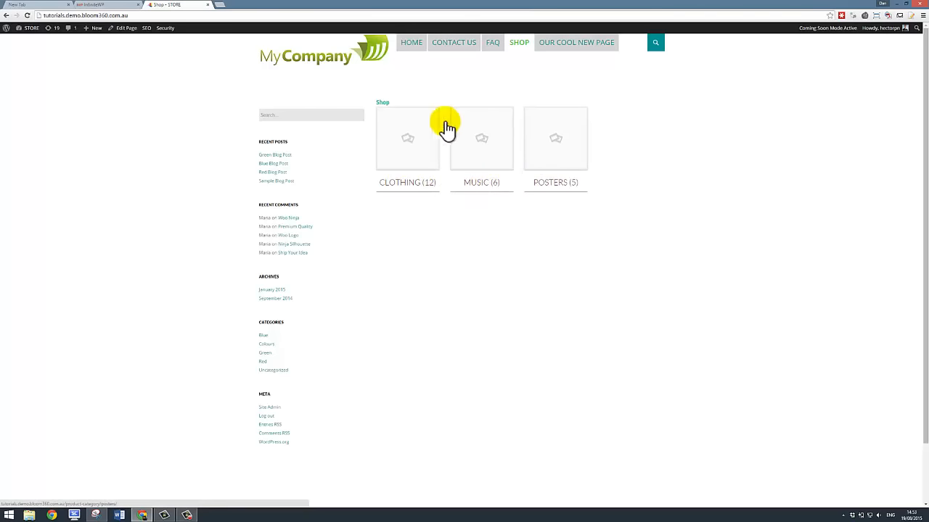
{"action": "mouse_move", "coordinate": [525, 143]}
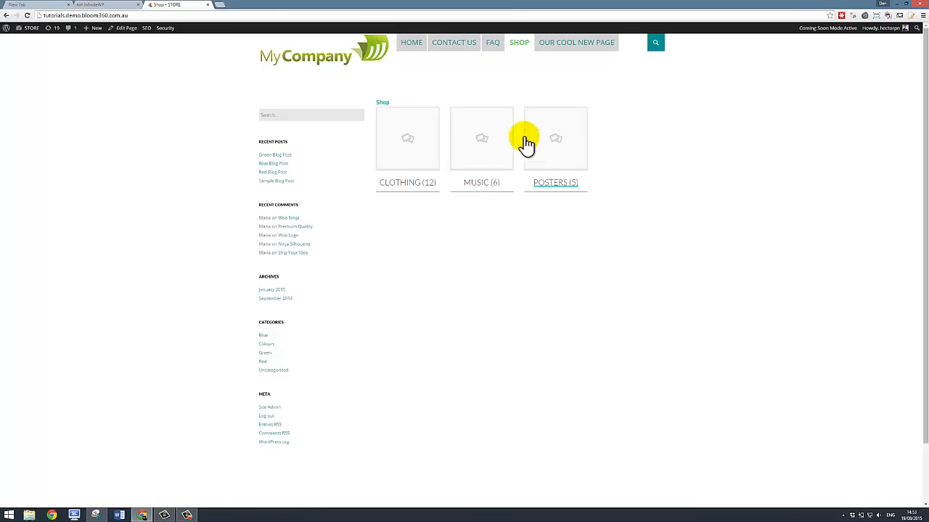
{"action": "mouse_move", "coordinate": [481, 183]}
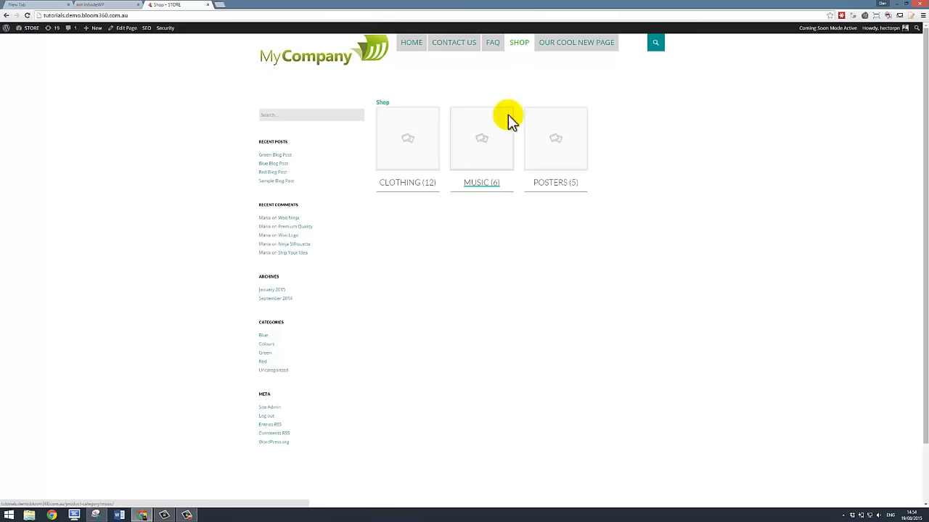
{"action": "mouse_move", "coordinate": [173, 55]}
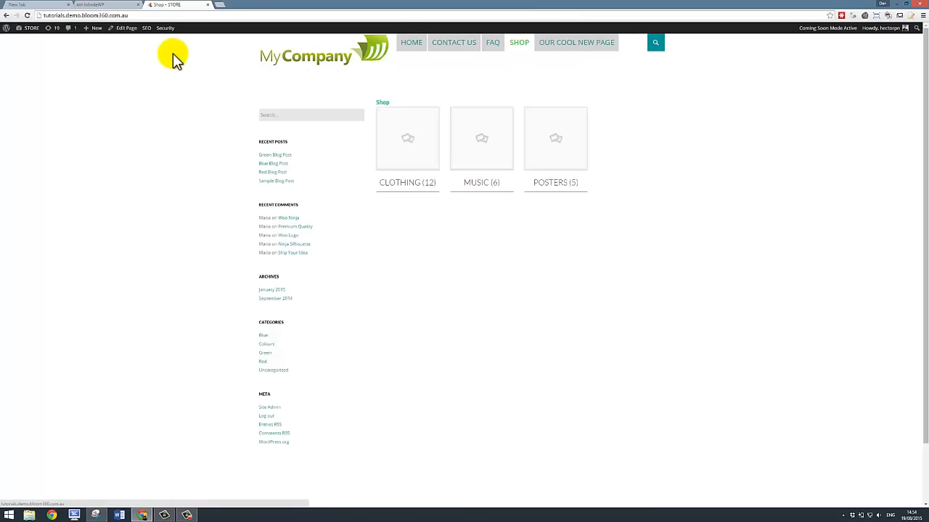
{"action": "left_click", "coordinate": [94, 6]}
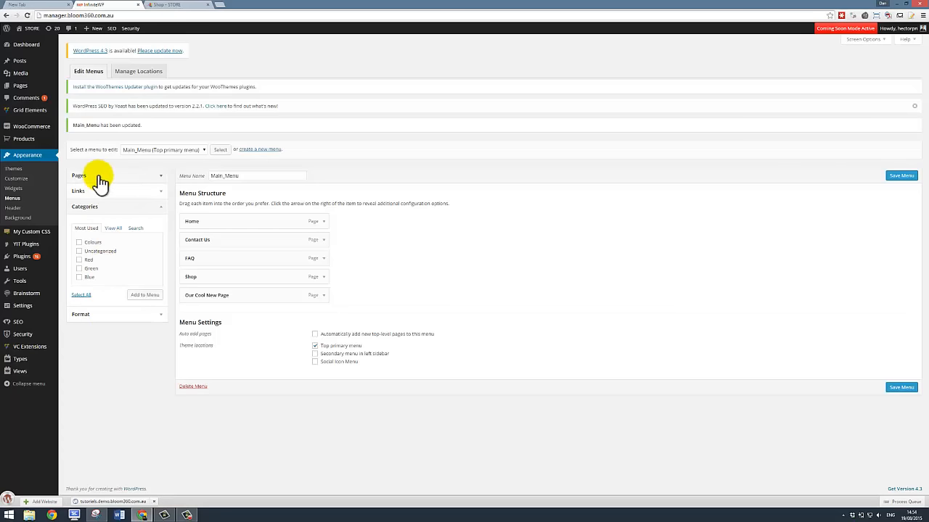
{"action": "mouse_move", "coordinate": [501, 128]}
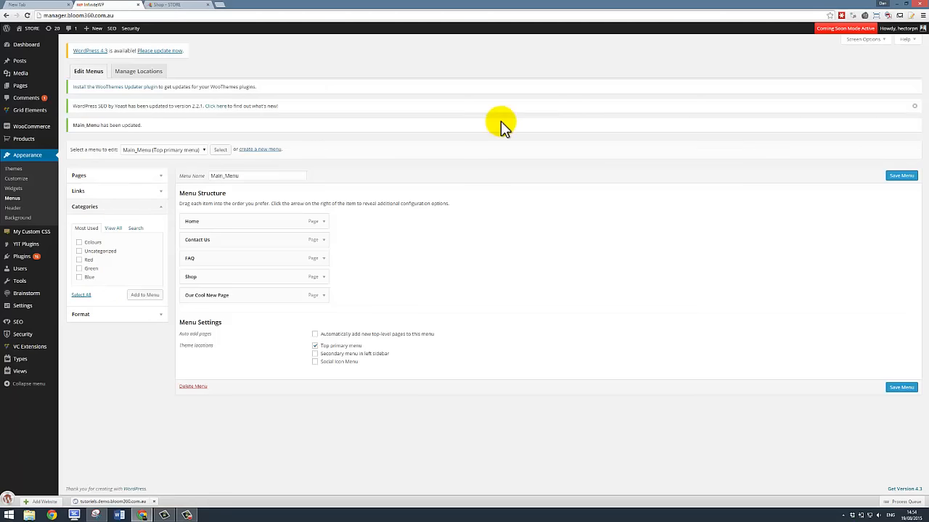
{"action": "mouse_move", "coordinate": [519, 79]}
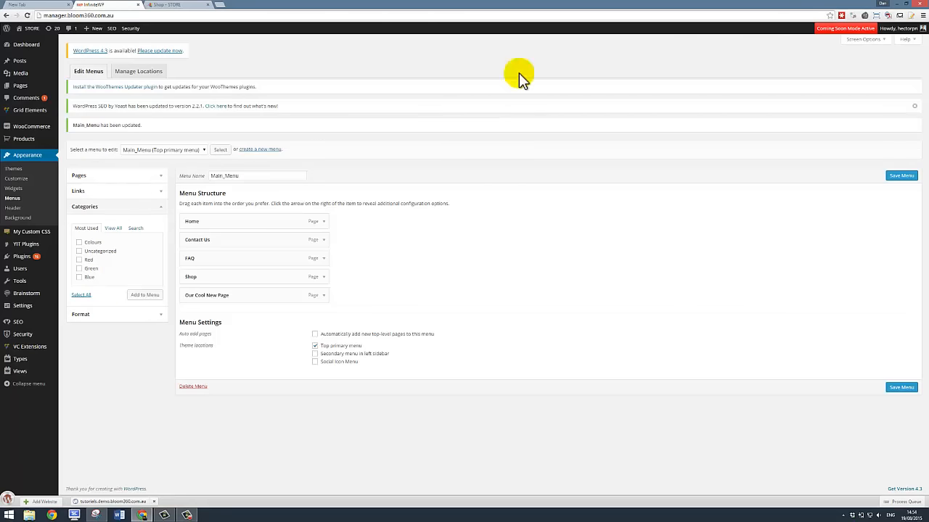
{"action": "mouse_move", "coordinate": [316, 210]}
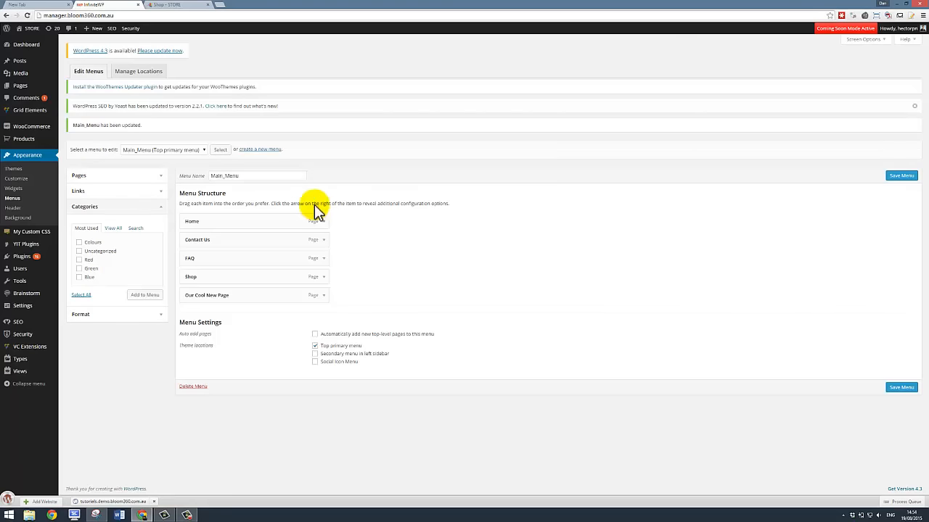
{"action": "mouse_move", "coordinate": [708, 102]}
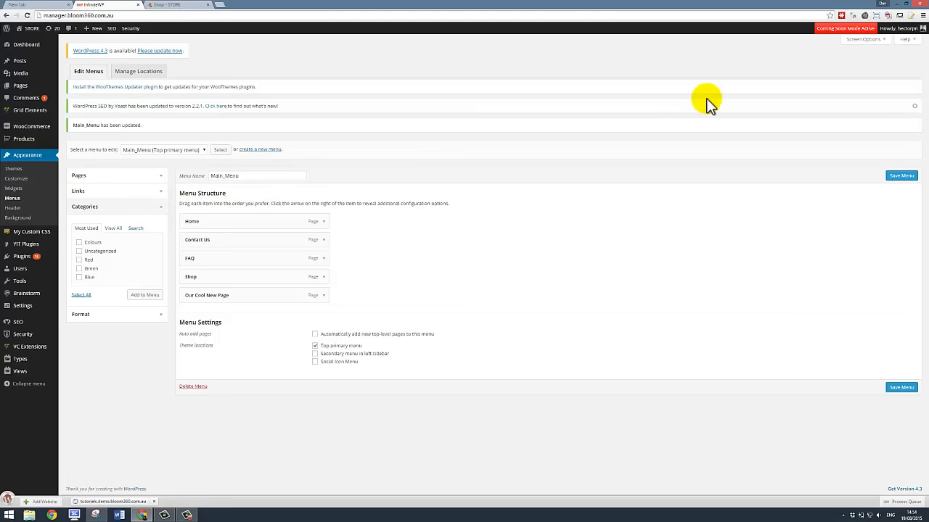
{"action": "mouse_move", "coordinate": [840, 61]}
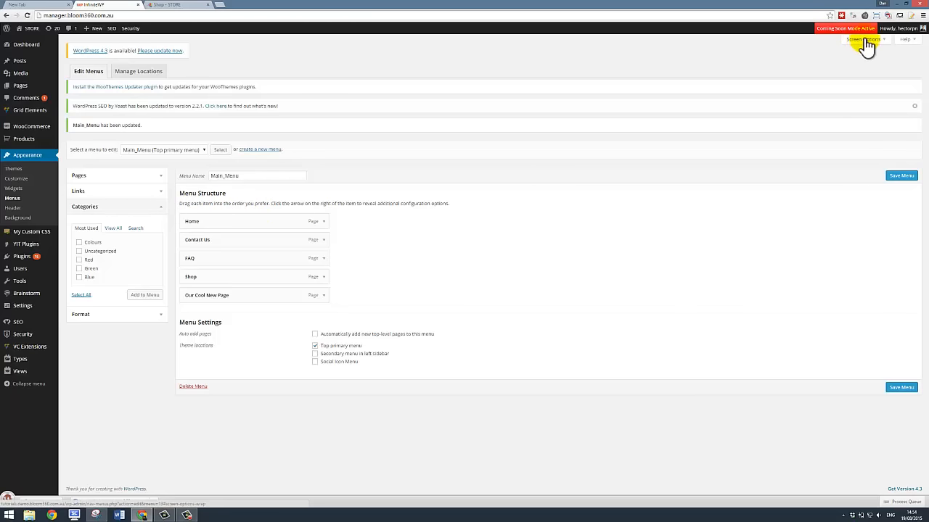
Enable Product Categories in Screen Options so they appear in the Menus editor
{"action": "left_click", "coordinate": [862, 39]}
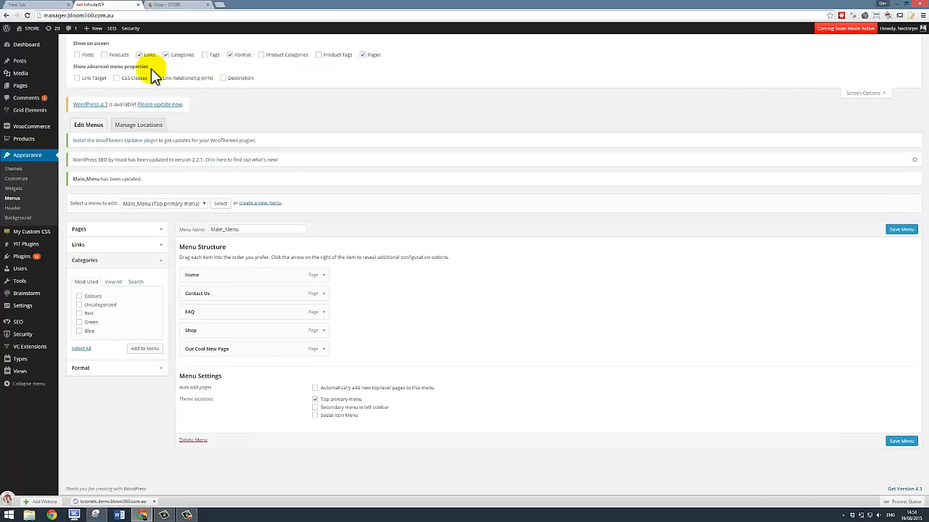
{"action": "mouse_move", "coordinate": [247, 56]}
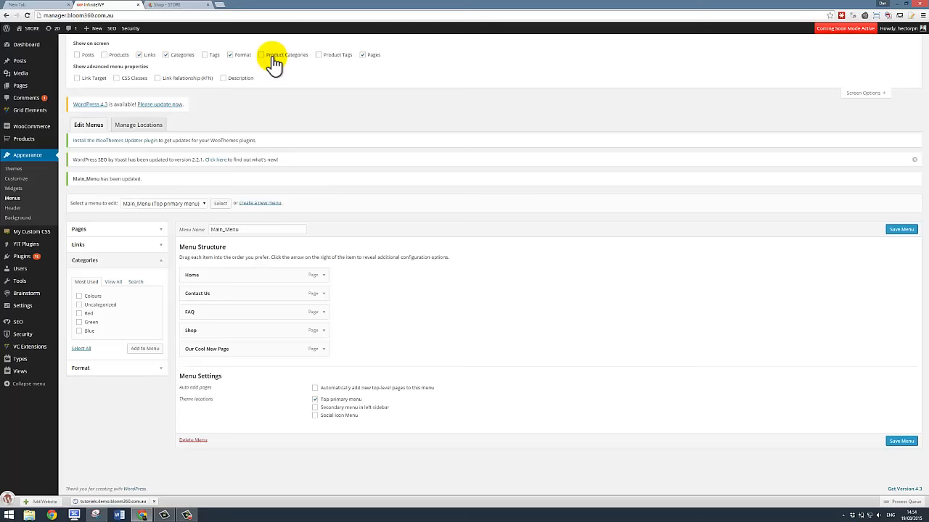
{"action": "mouse_move", "coordinate": [263, 60]}
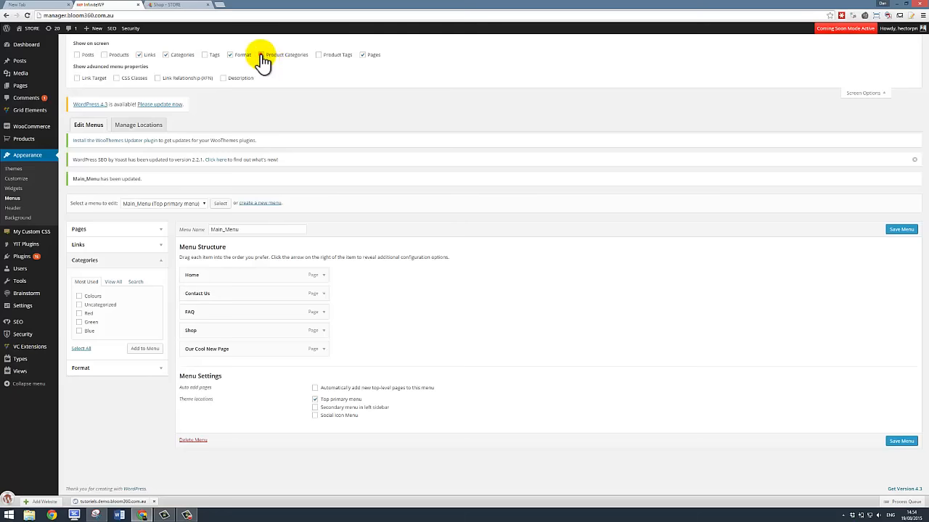
{"action": "left_click", "coordinate": [267, 55]}
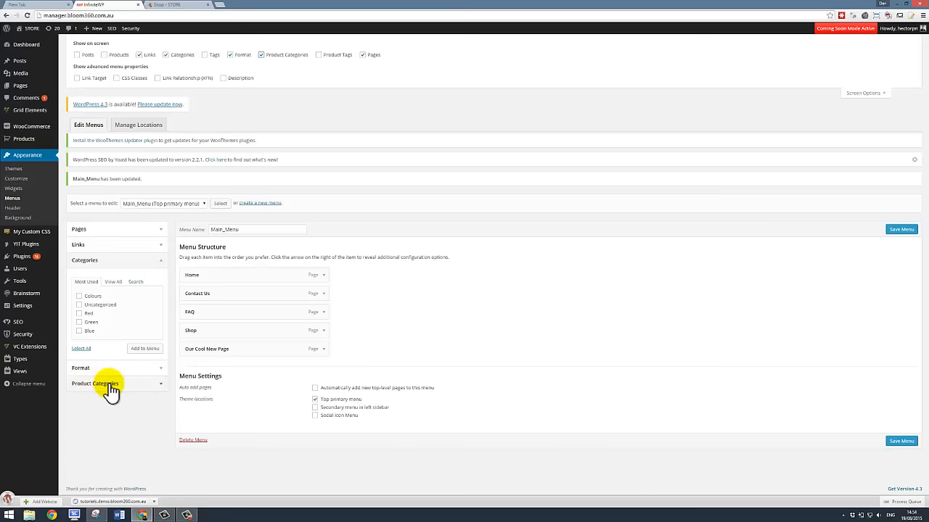
{"action": "mouse_move", "coordinate": [889, 113]}
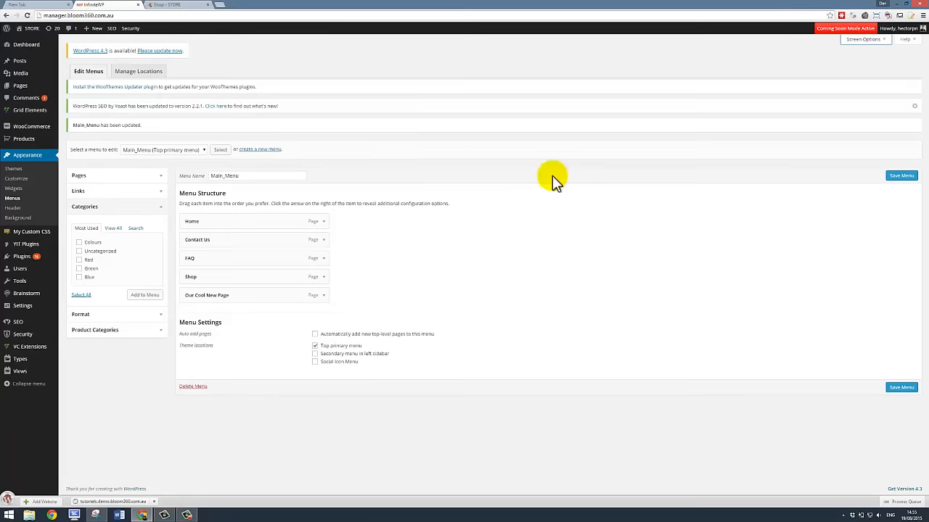
{"action": "mouse_move", "coordinate": [116, 334]}
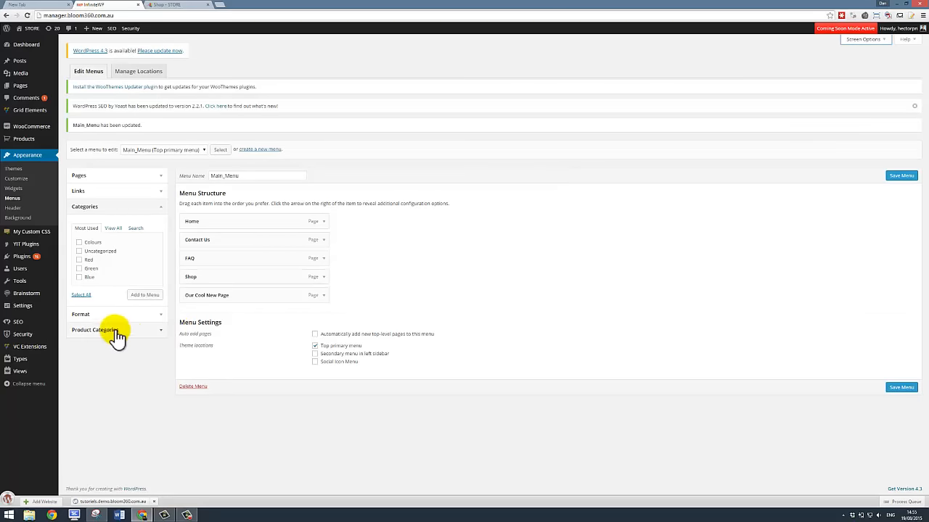
Expand Product Categories and remove Our Cool New Page from Main Menu
{"action": "left_click", "coordinate": [95, 331]}
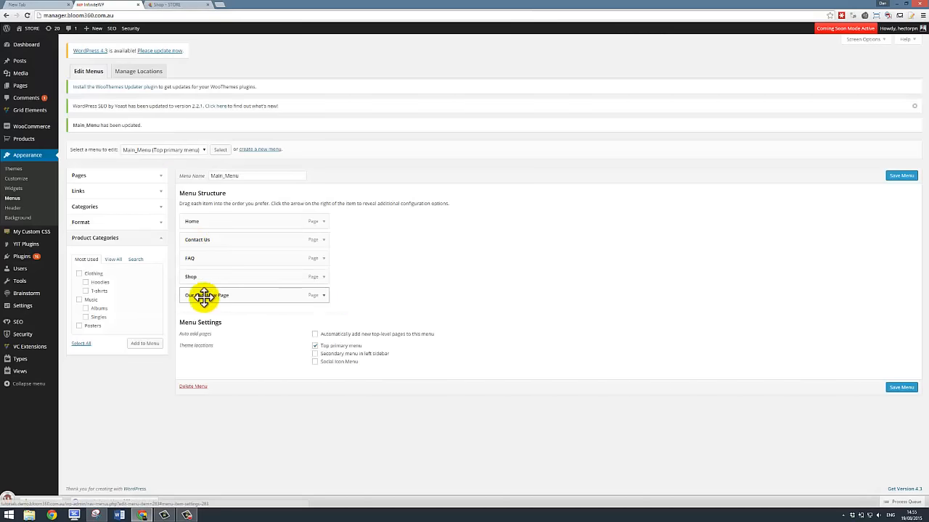
{"action": "mouse_move", "coordinate": [324, 296]}
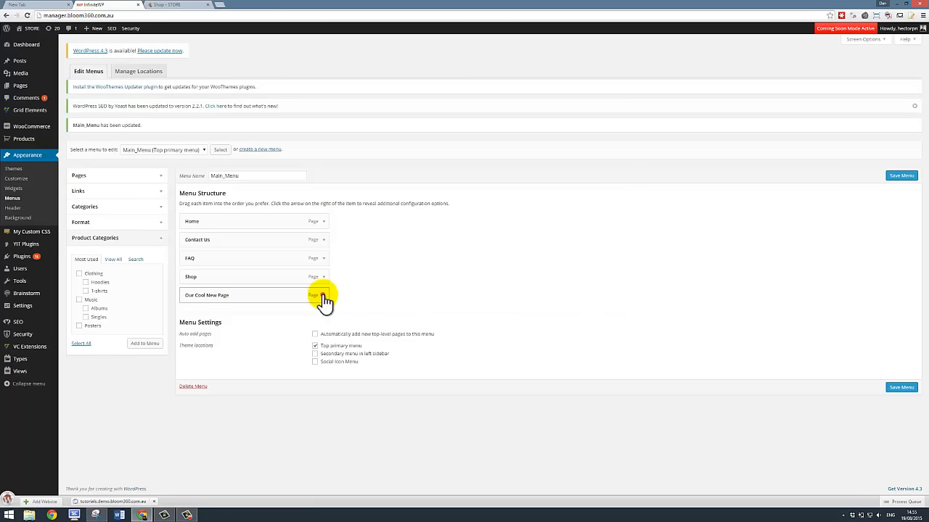
{"action": "left_click", "coordinate": [323, 296]}
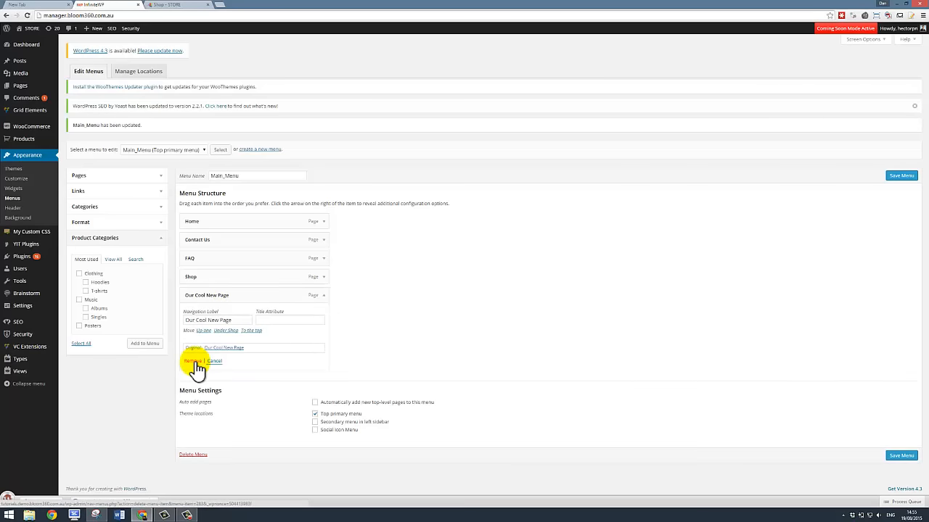
{"action": "left_click", "coordinate": [192, 359]}
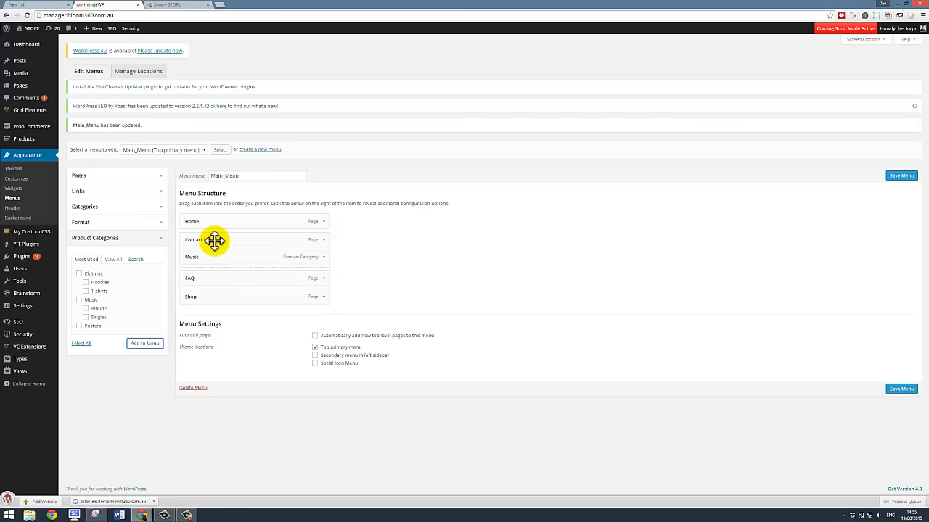
Move Music directly below Home, save the menu and view the updated live header
{"action": "left_click_drag", "start_coordinate": [215, 256], "coordinate": [217, 239]}
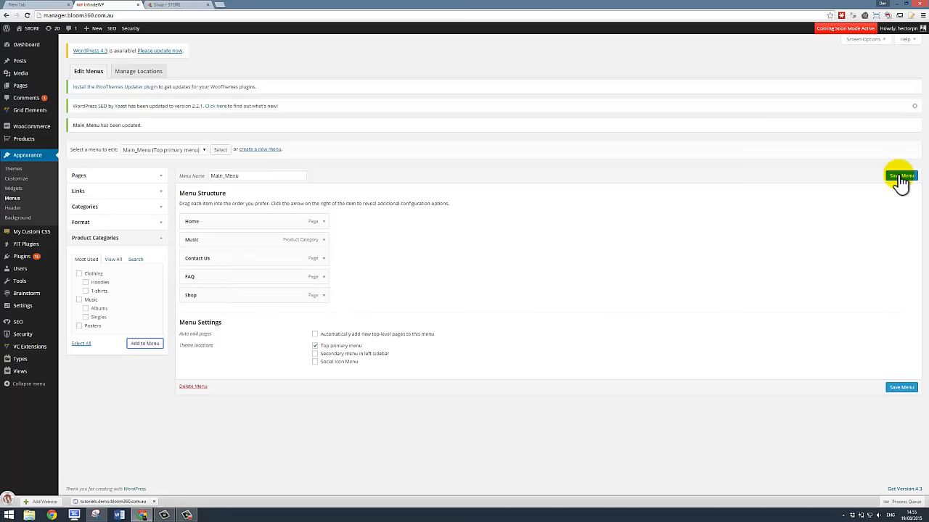
{"action": "left_click", "coordinate": [901, 175]}
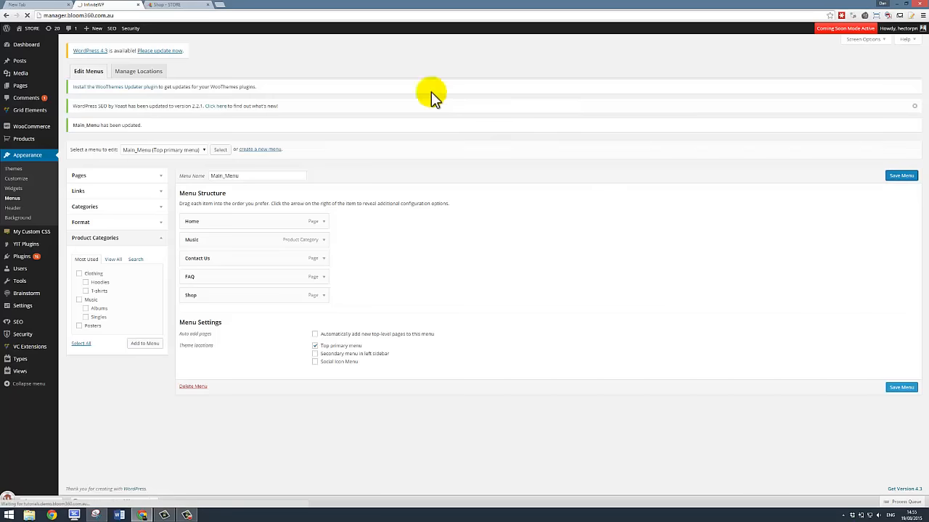
{"action": "left_click", "coordinate": [174, 5]}
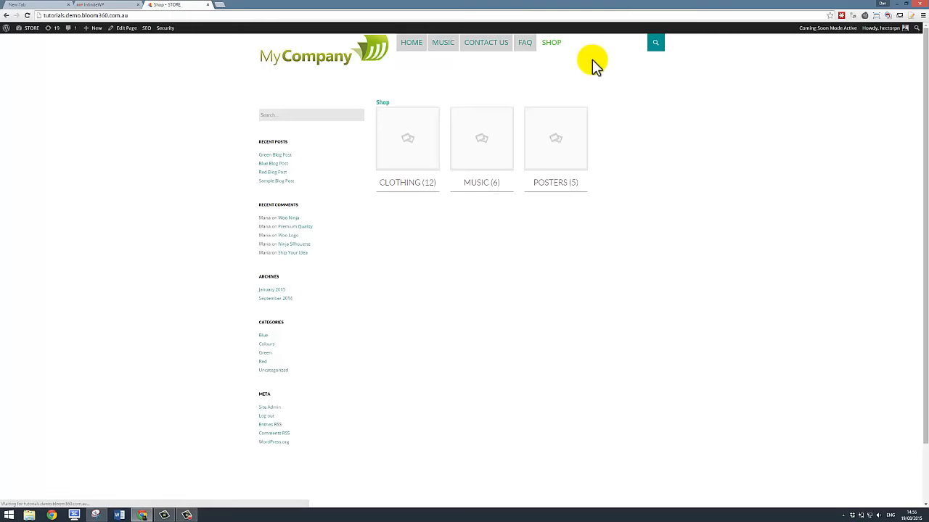
{"action": "mouse_move", "coordinate": [443, 85]}
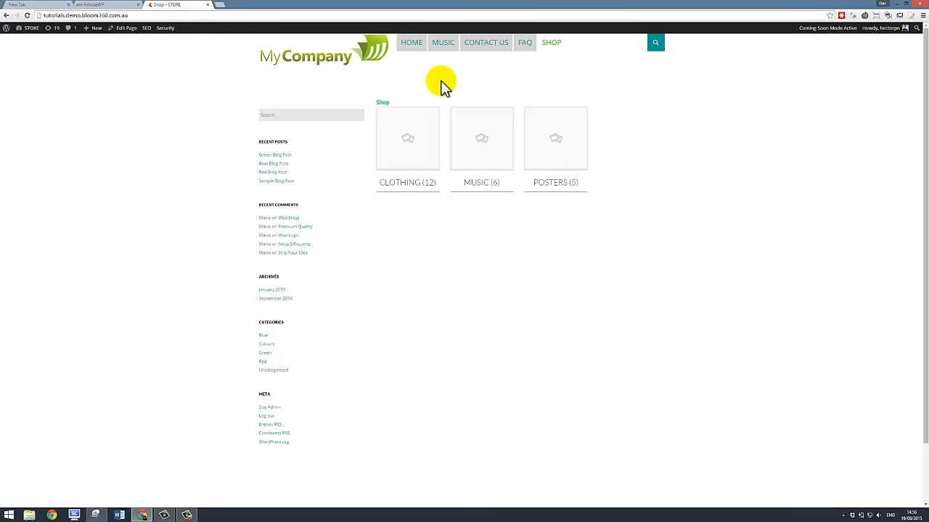
Open the Music category page from the storefront header, listing six products
{"action": "left_click", "coordinate": [445, 42]}
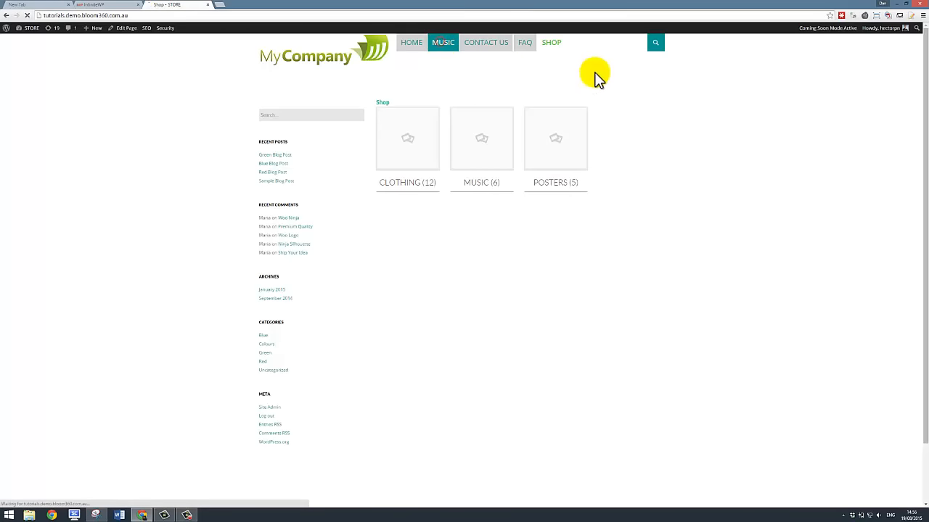
{"action": "left_click", "coordinate": [482, 145]}
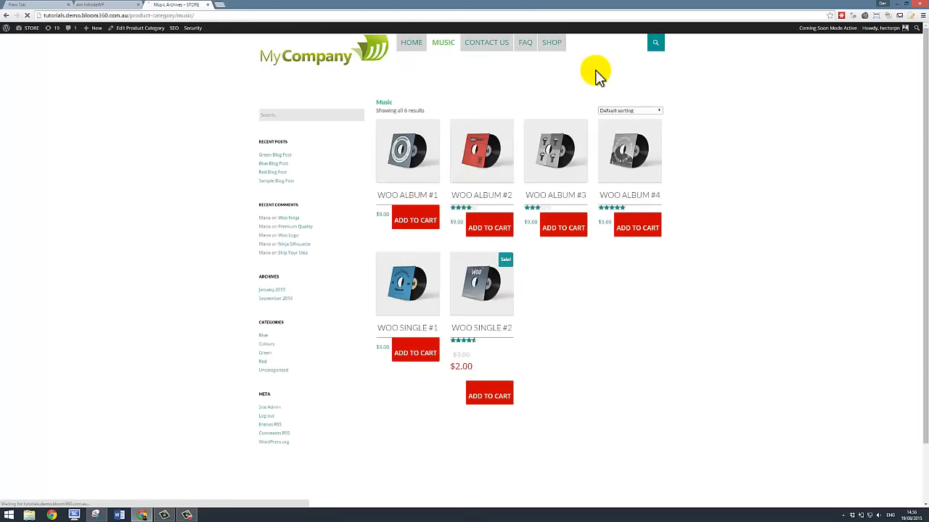